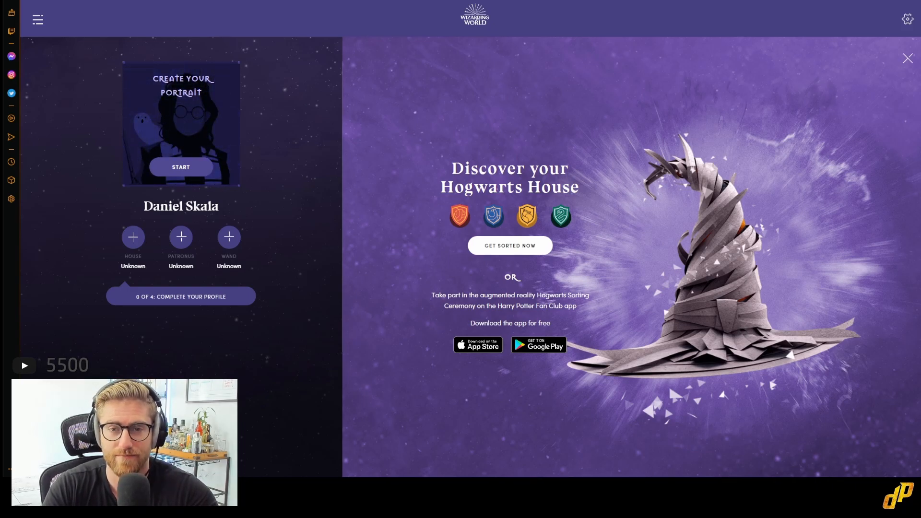
- Dismiss the Discover your Hogwarts House sorting panel
{"action": "left_click", "coordinate": [906, 59]}
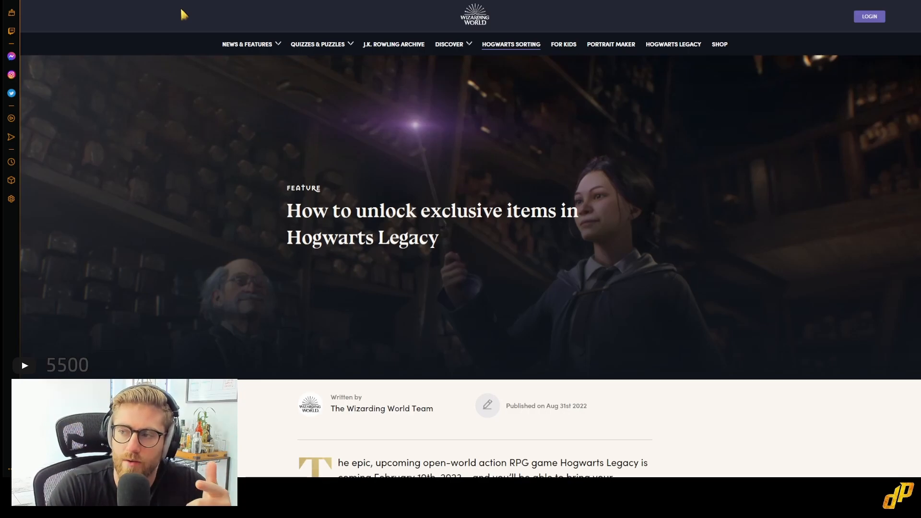
{"action": "mouse_move", "coordinate": [870, 16]}
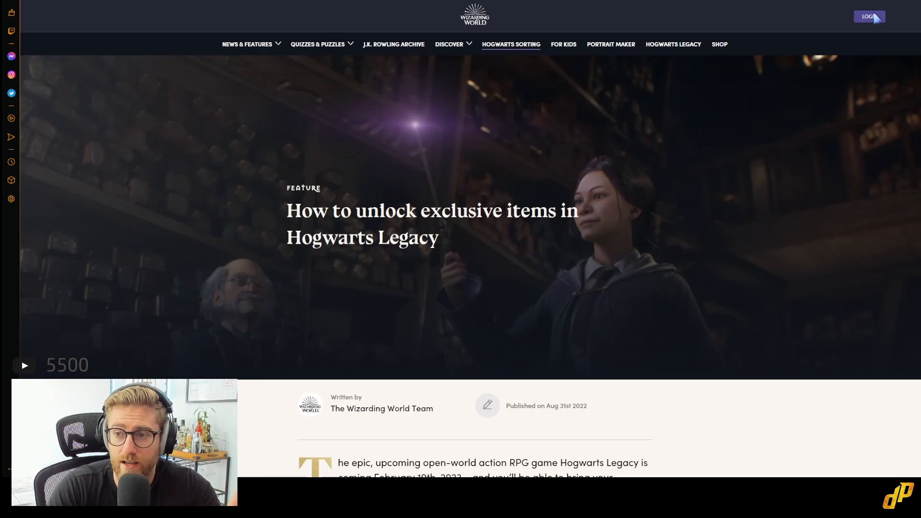
{"action": "mouse_move", "coordinate": [663, 51]}
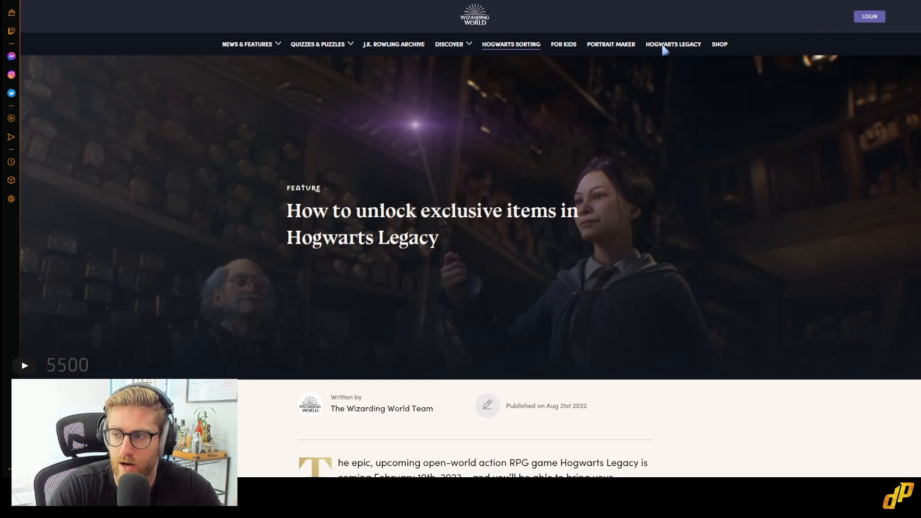
{"action": "scroll", "scroll_direction": "down", "scroll_amount": 3}
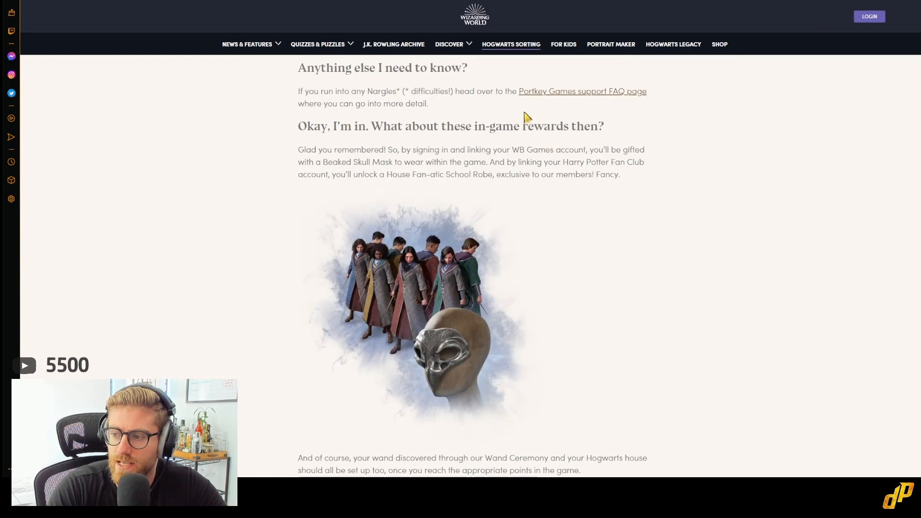
{"action": "scroll", "scroll_direction": "down", "scroll_amount": 3}
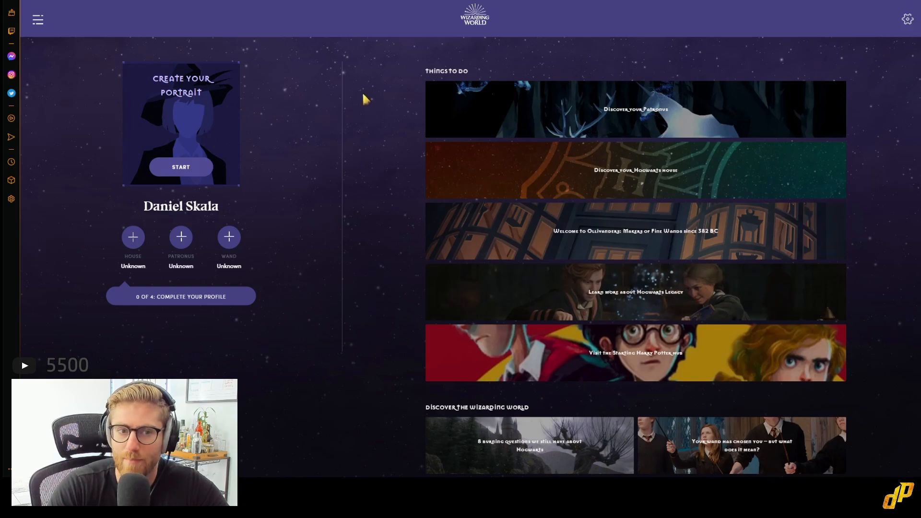
{"action": "mouse_move", "coordinate": [134, 257]}
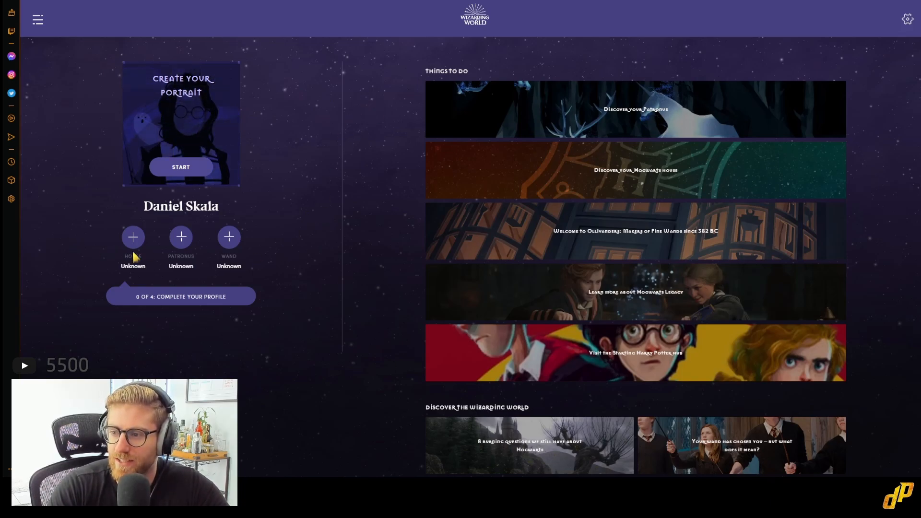
{"action": "mouse_move", "coordinate": [269, 193]}
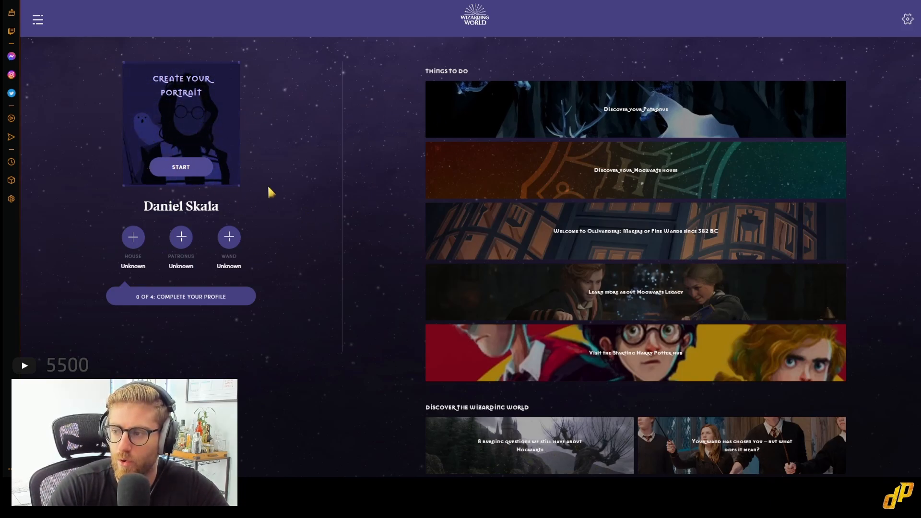
{"action": "mouse_move", "coordinate": [302, 238]}
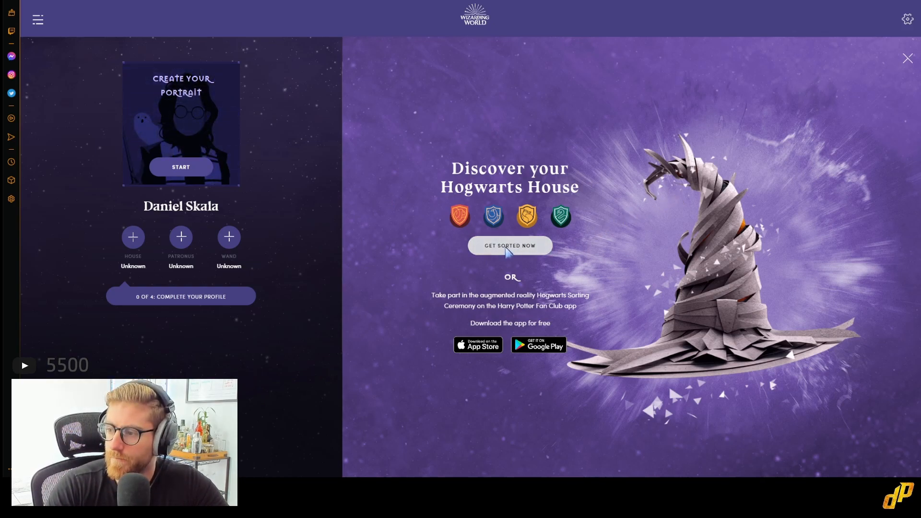
- Start the Hogwarts house sorting quiz with GET SORTED NOW
{"action": "left_click", "coordinate": [509, 245]}
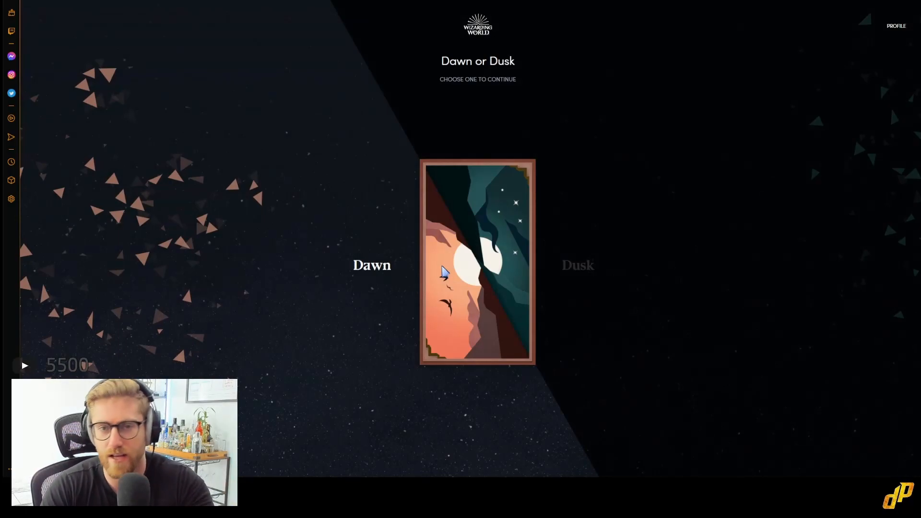
{"action": "mouse_move", "coordinate": [489, 249]}
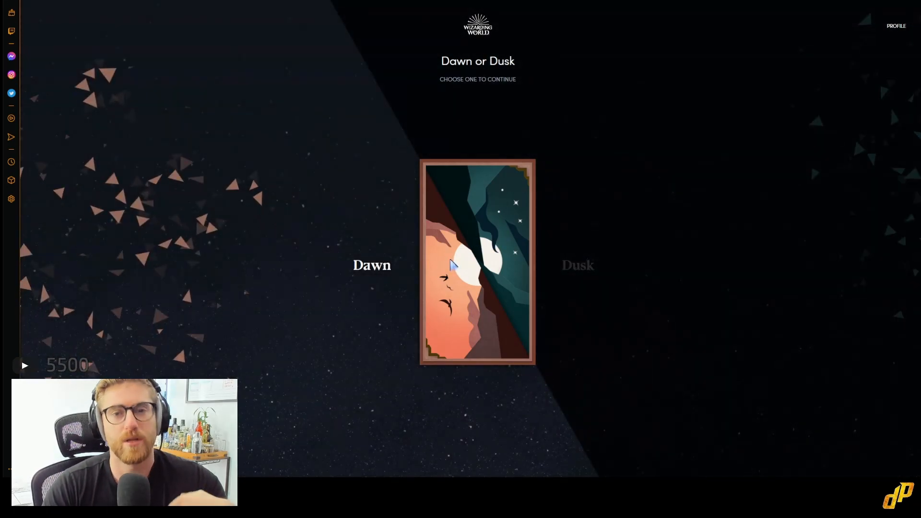
{"action": "mouse_move", "coordinate": [478, 246]}
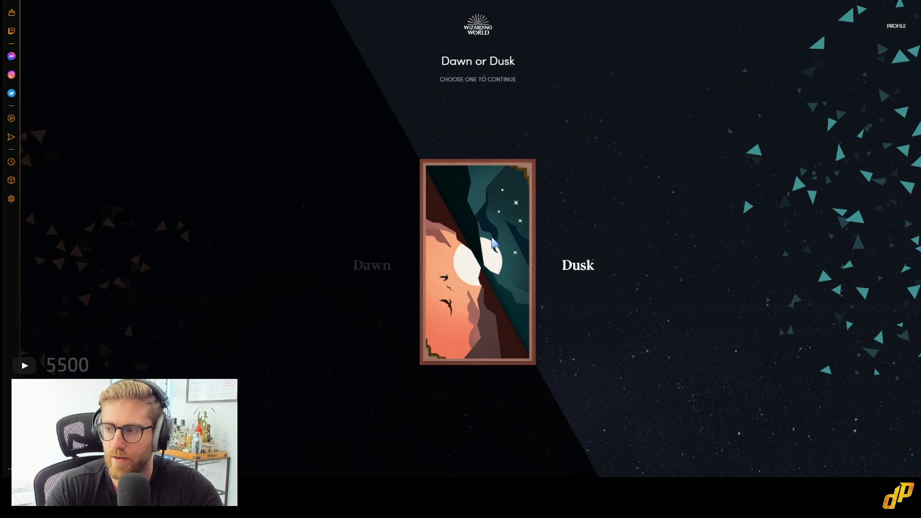
{"action": "mouse_move", "coordinate": [498, 207]}
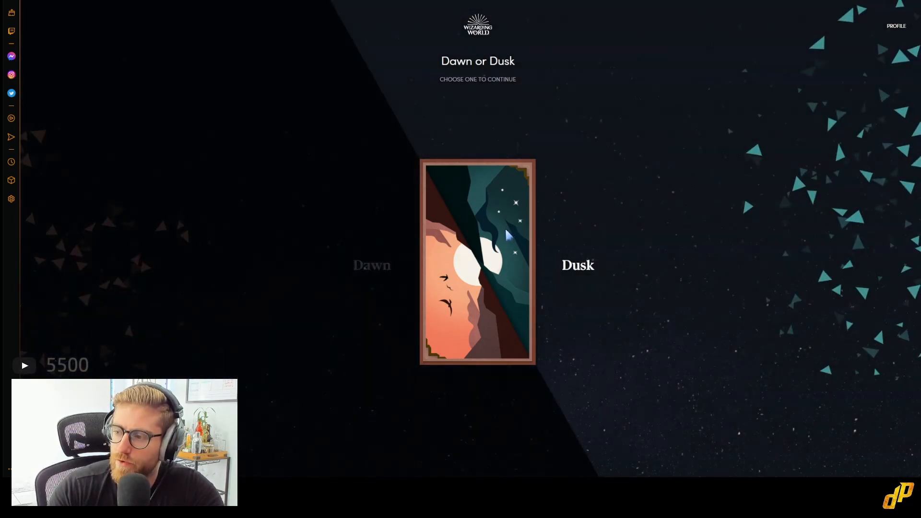
- Answer Dusk, then rank the dragon pox cure third and the student records second
{"action": "left_click", "coordinate": [478, 261]}
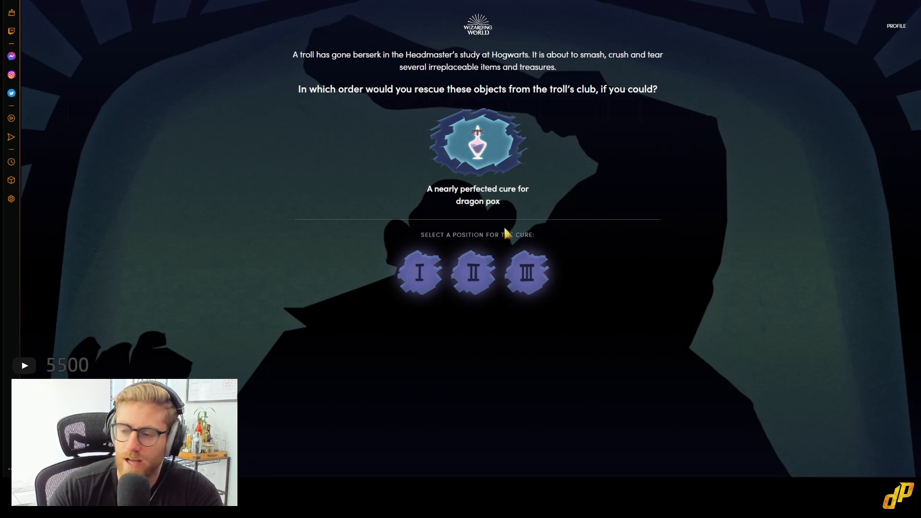
{"action": "mouse_move", "coordinate": [488, 154]}
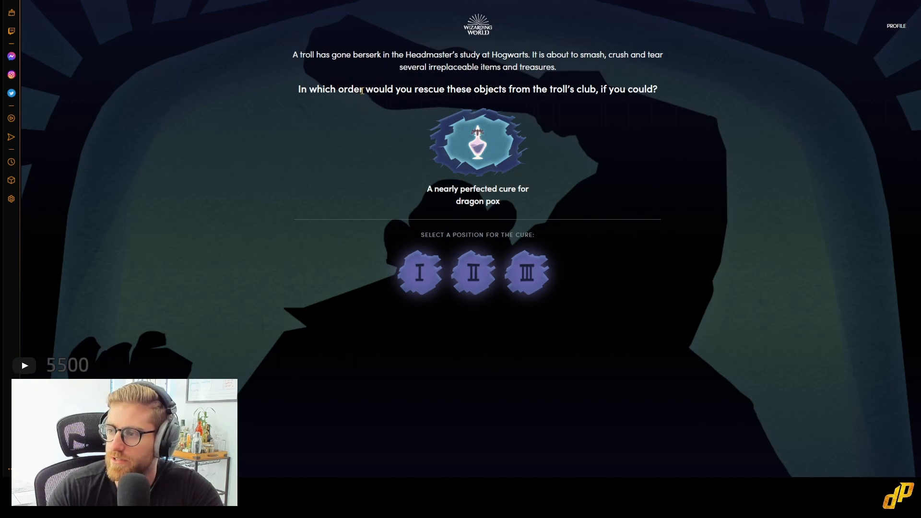
{"action": "mouse_move", "coordinate": [383, 103]}
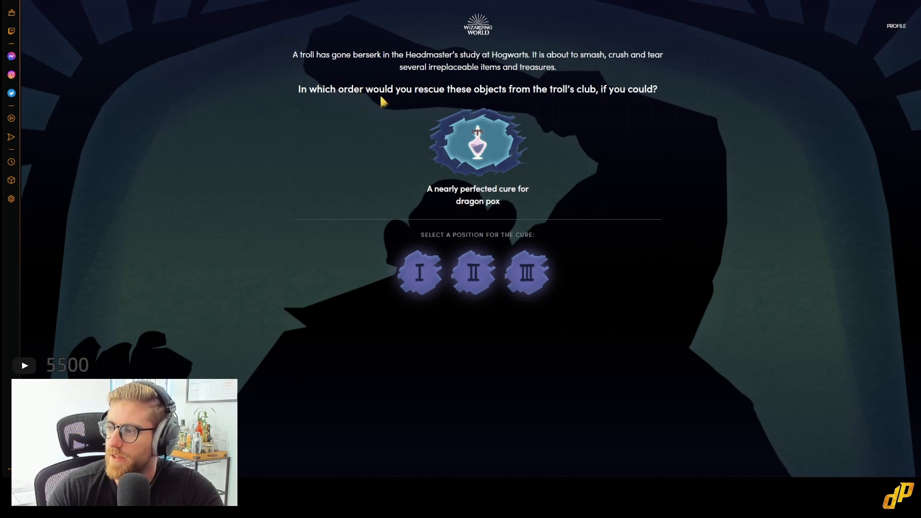
{"action": "mouse_move", "coordinate": [396, 87]}
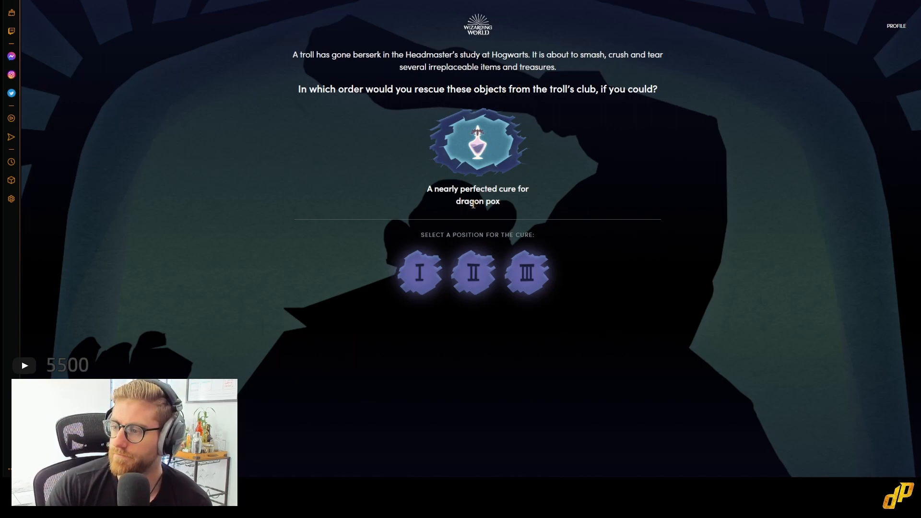
{"action": "mouse_move", "coordinate": [568, 234]}
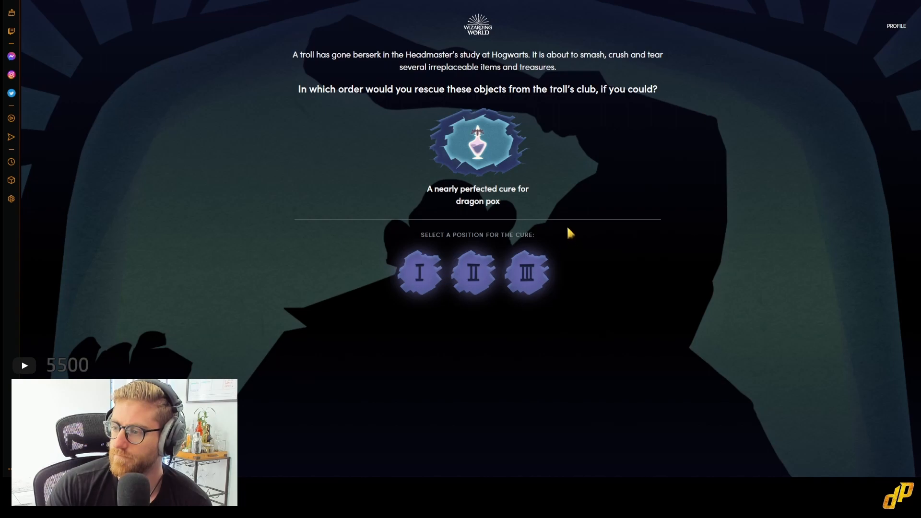
{"action": "mouse_move", "coordinate": [502, 215]}
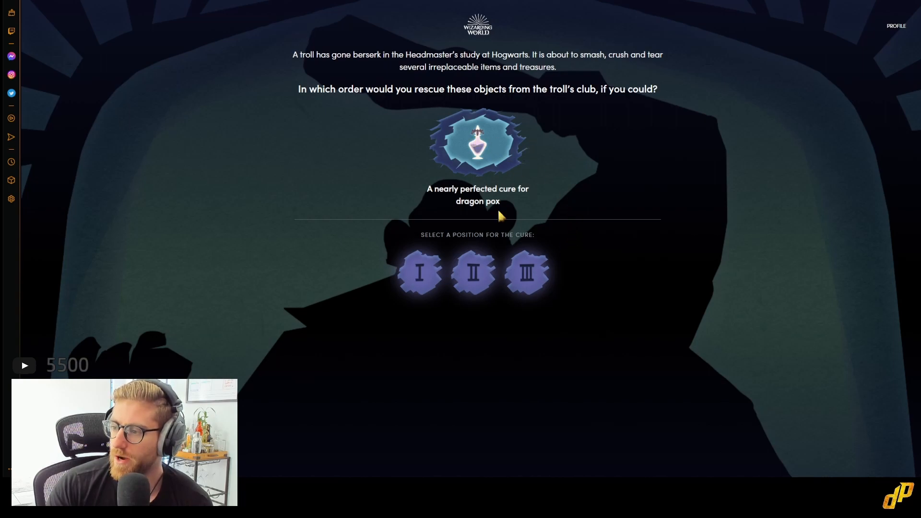
{"action": "mouse_move", "coordinate": [486, 149]}
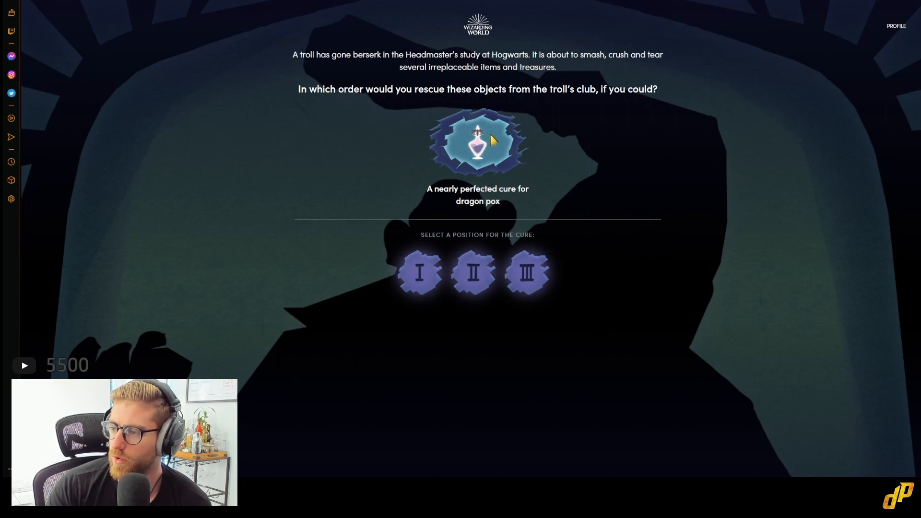
{"action": "mouse_move", "coordinate": [451, 195]}
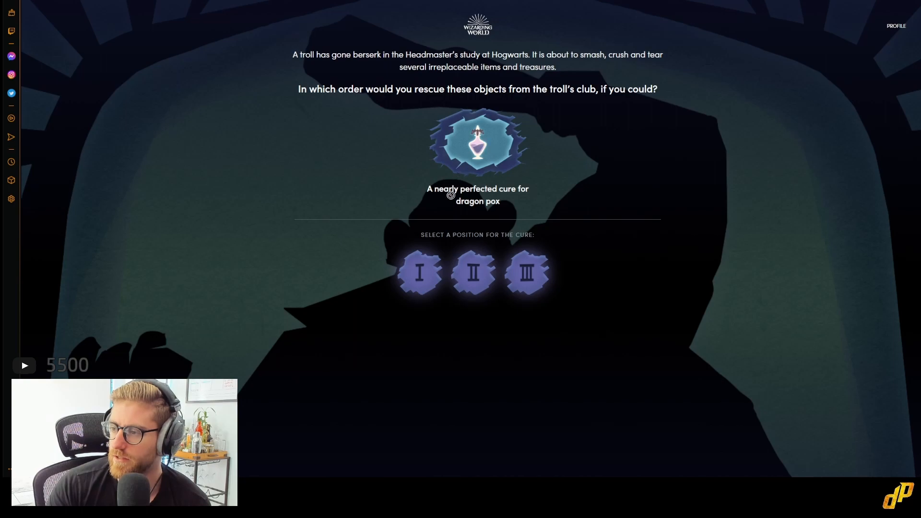
{"action": "mouse_move", "coordinate": [465, 140]}
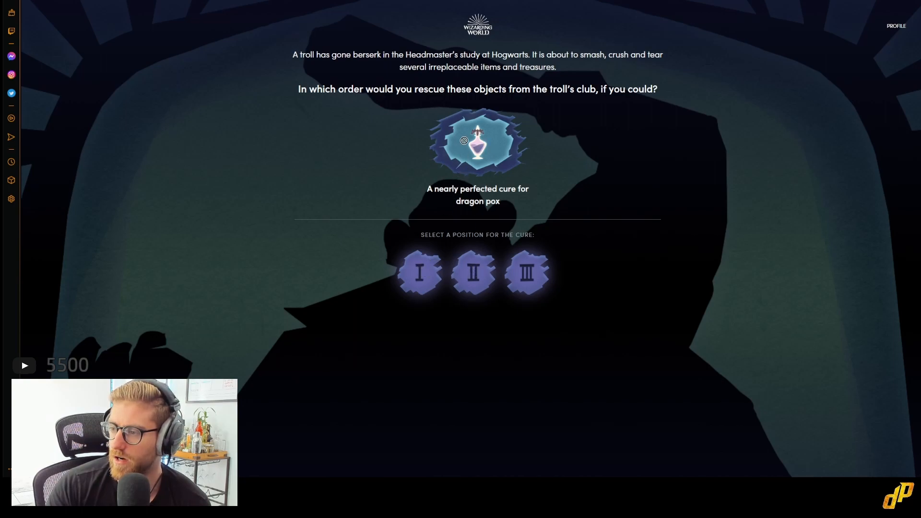
{"action": "left_click", "coordinate": [526, 272]}
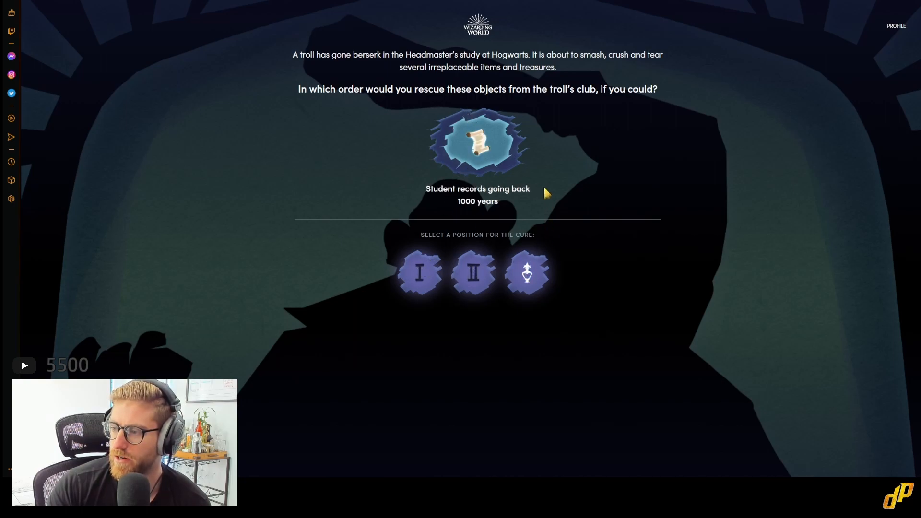
{"action": "mouse_move", "coordinate": [553, 176]}
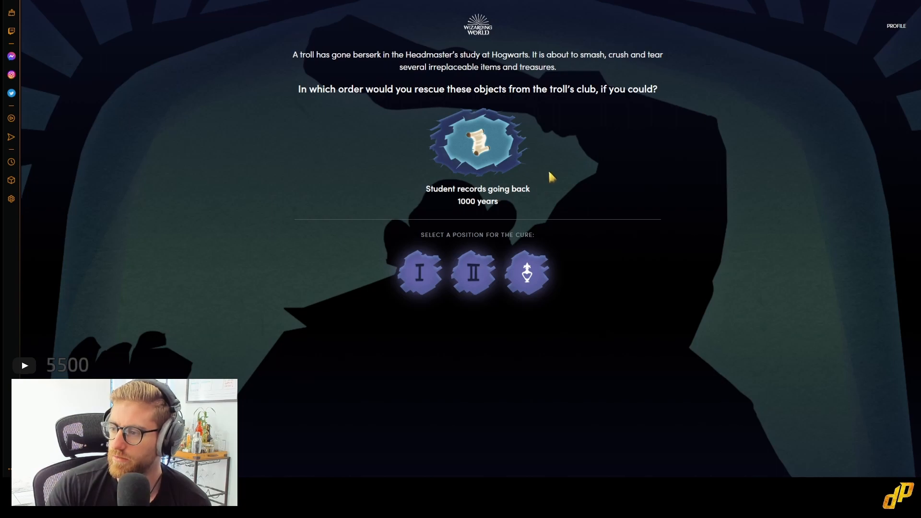
{"action": "mouse_move", "coordinate": [470, 255]}
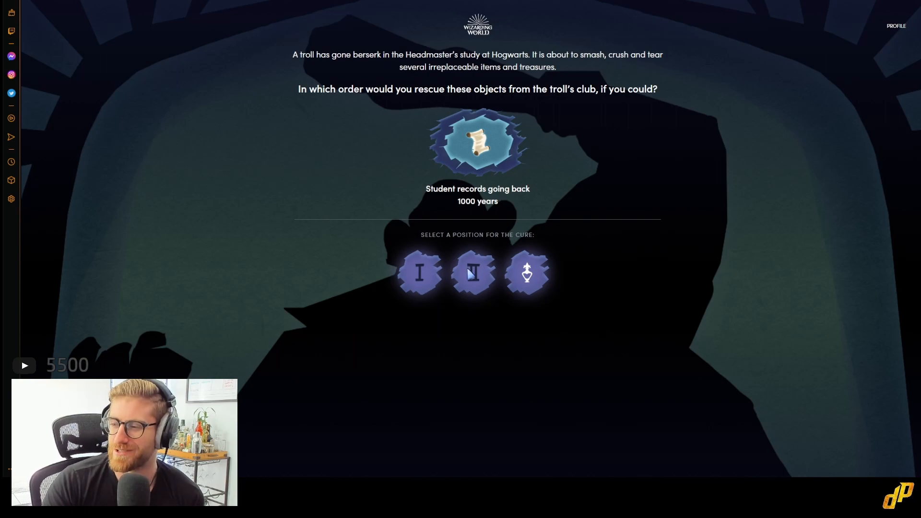
{"action": "left_click", "coordinate": [473, 271]}
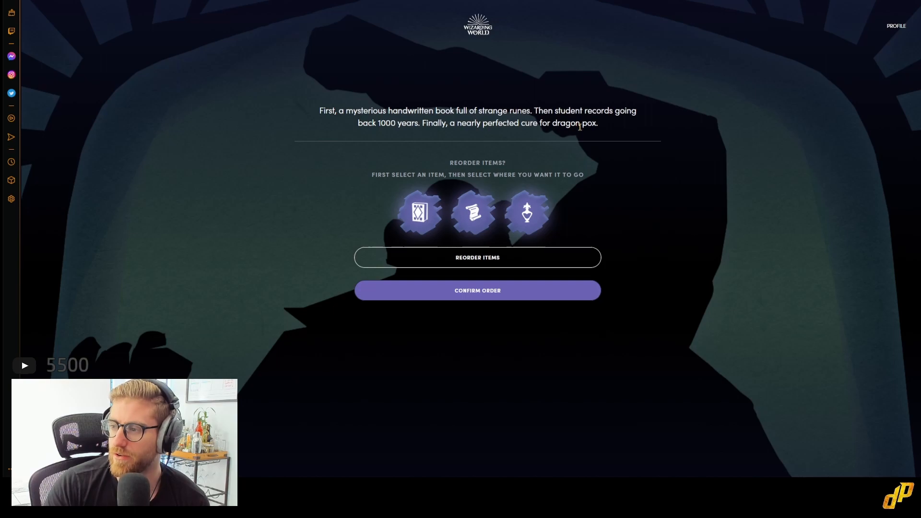
{"action": "mouse_move", "coordinate": [415, 109]}
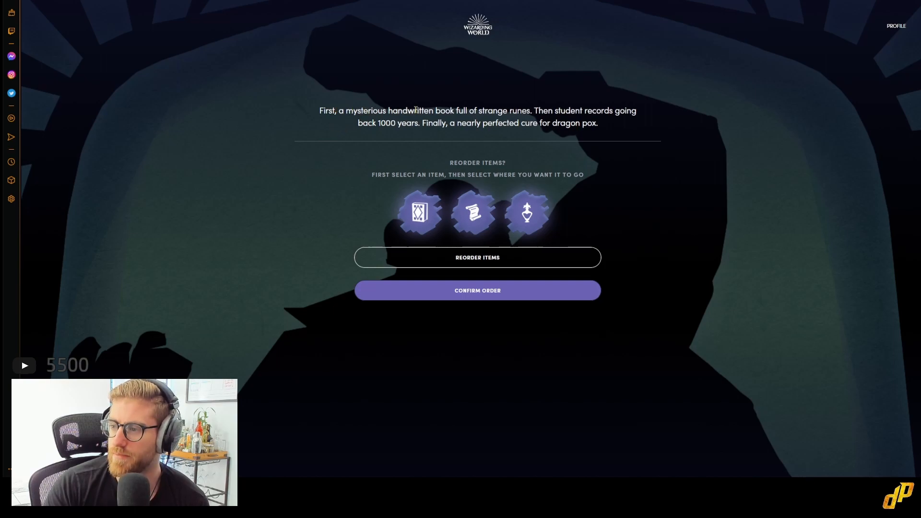
{"action": "mouse_move", "coordinate": [488, 300]}
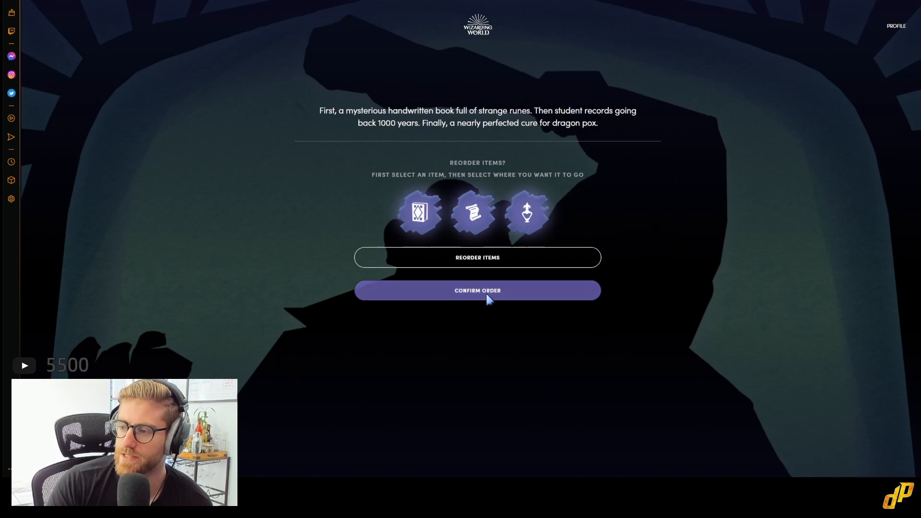
- Confirm the item order and browse the troll answers through to drawing lots
{"action": "left_click", "coordinate": [477, 290]}
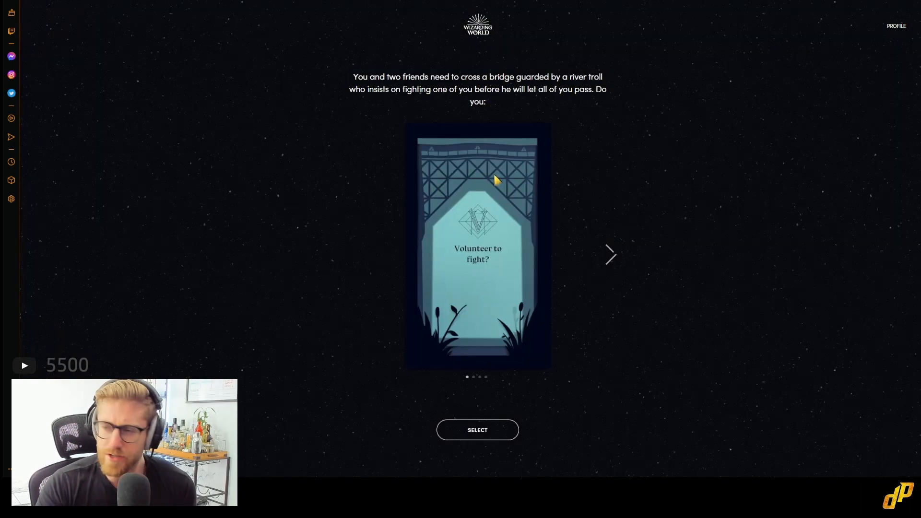
{"action": "mouse_move", "coordinate": [481, 175]}
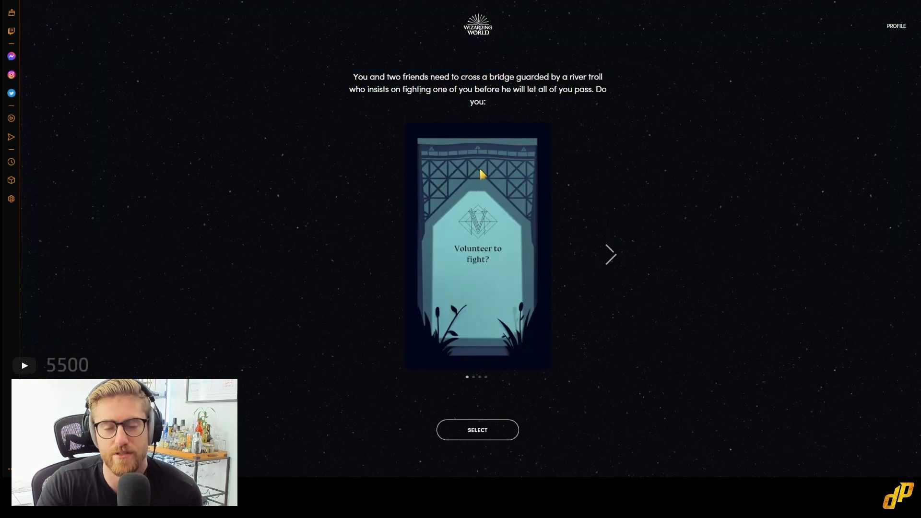
{"action": "mouse_move", "coordinate": [597, 38]}
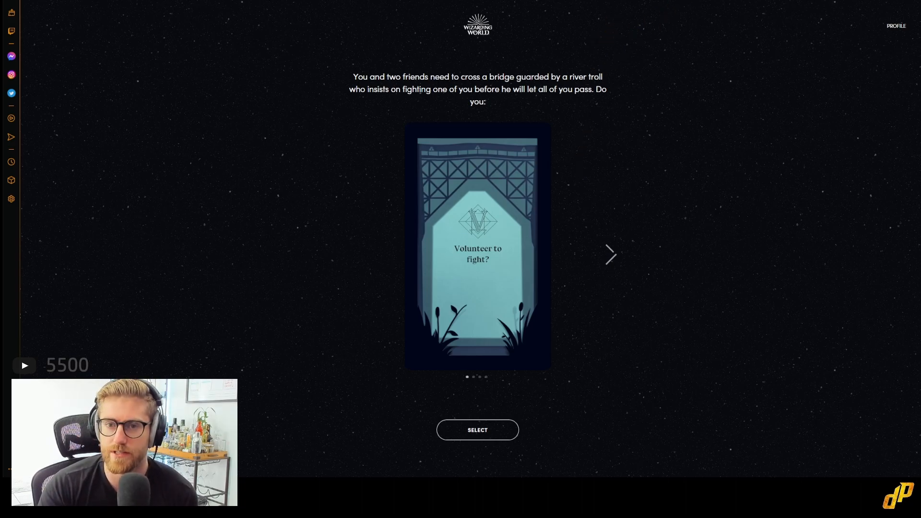
{"action": "mouse_move", "coordinate": [564, 66]}
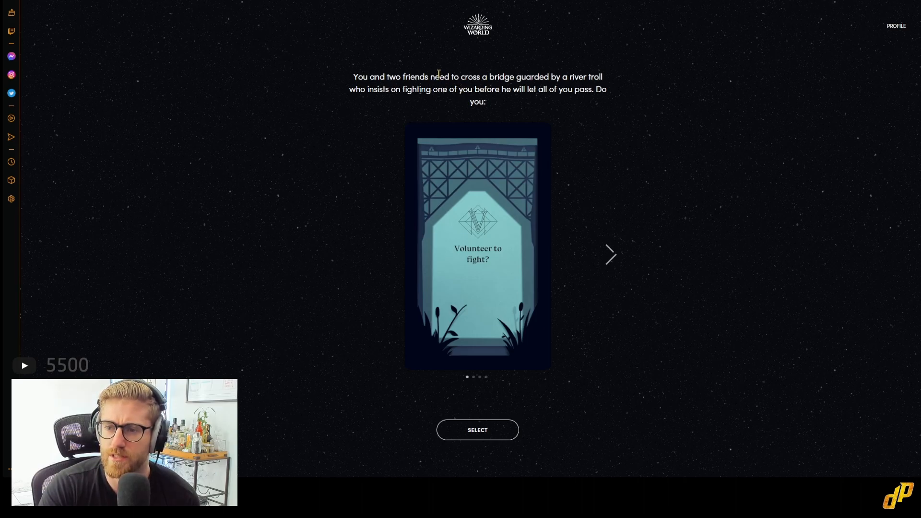
{"action": "mouse_move", "coordinate": [444, 105]}
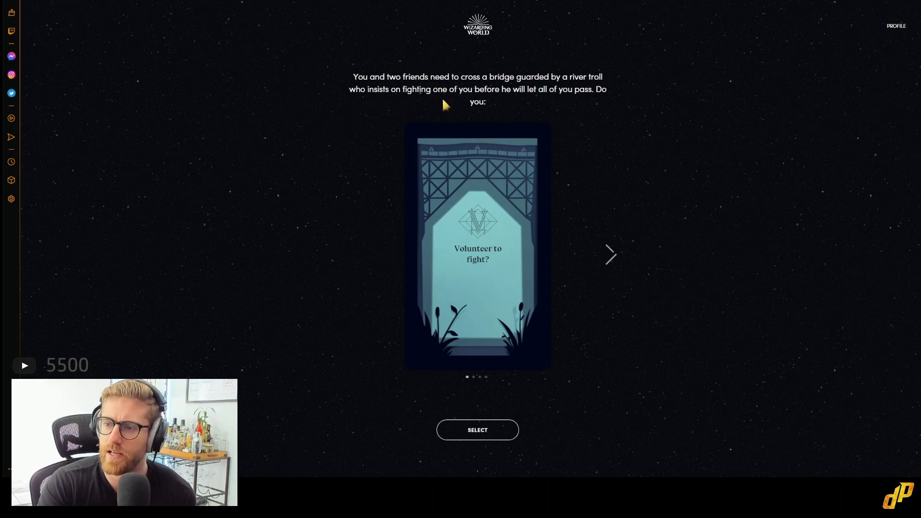
{"action": "mouse_move", "coordinate": [519, 211]}
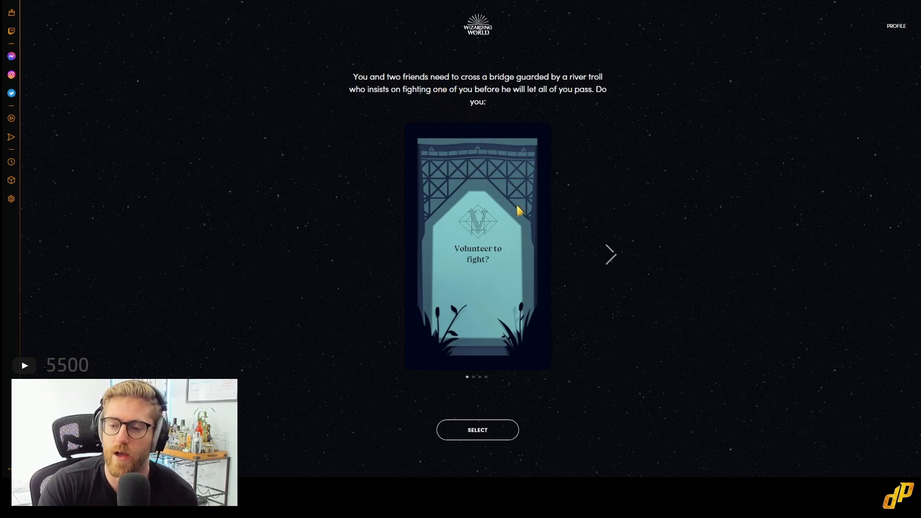
{"action": "mouse_move", "coordinate": [611, 259]}
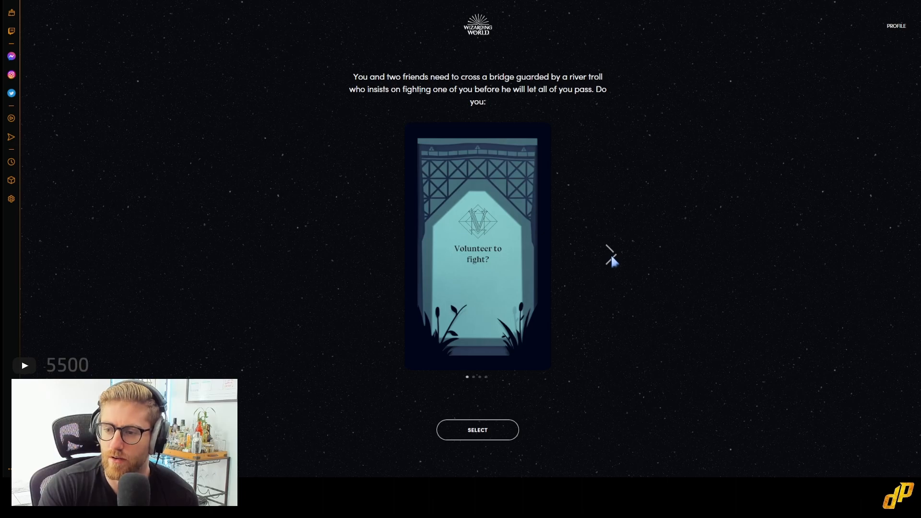
{"action": "left_click", "coordinate": [611, 254]}
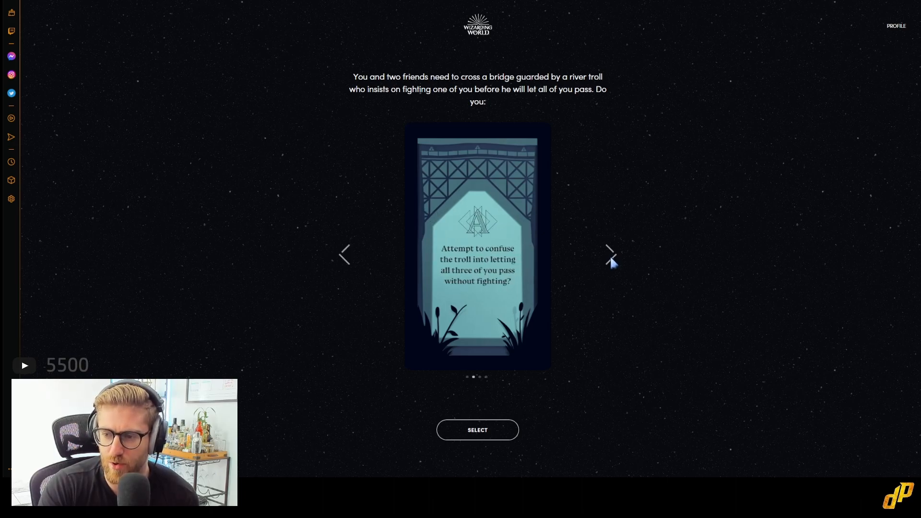
{"action": "left_click", "coordinate": [611, 254]}
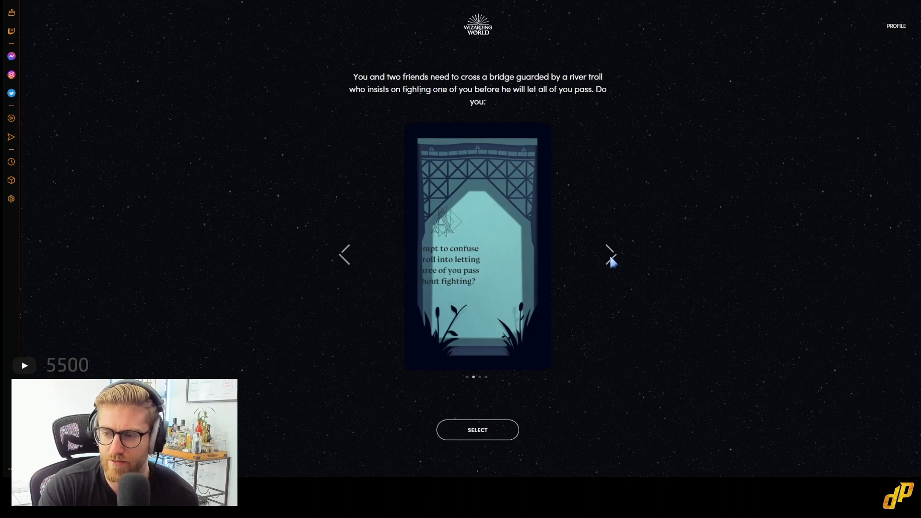
{"action": "left_click", "coordinate": [610, 254]}
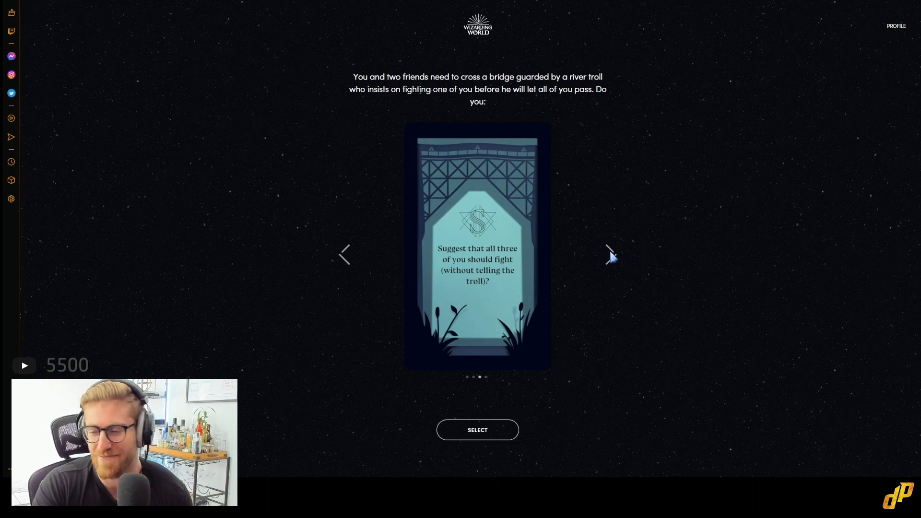
{"action": "left_click", "coordinate": [611, 254]}
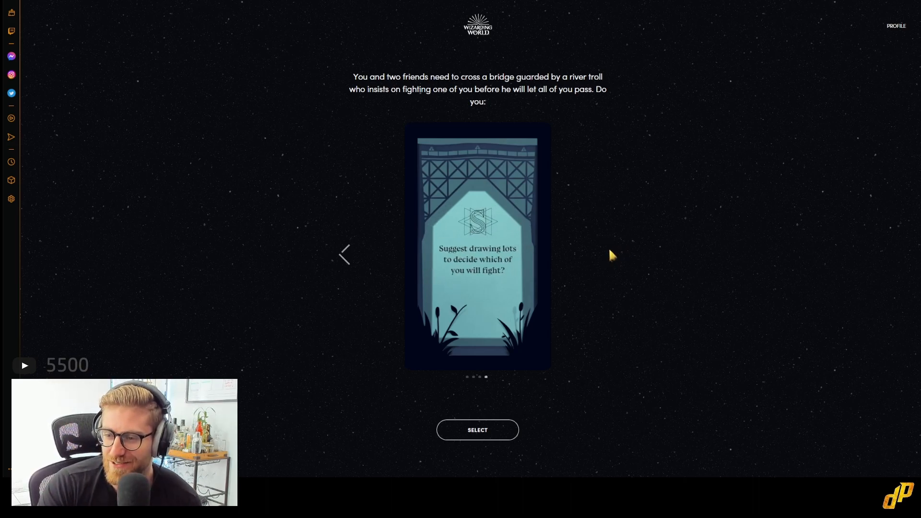
{"action": "mouse_move", "coordinate": [601, 210]}
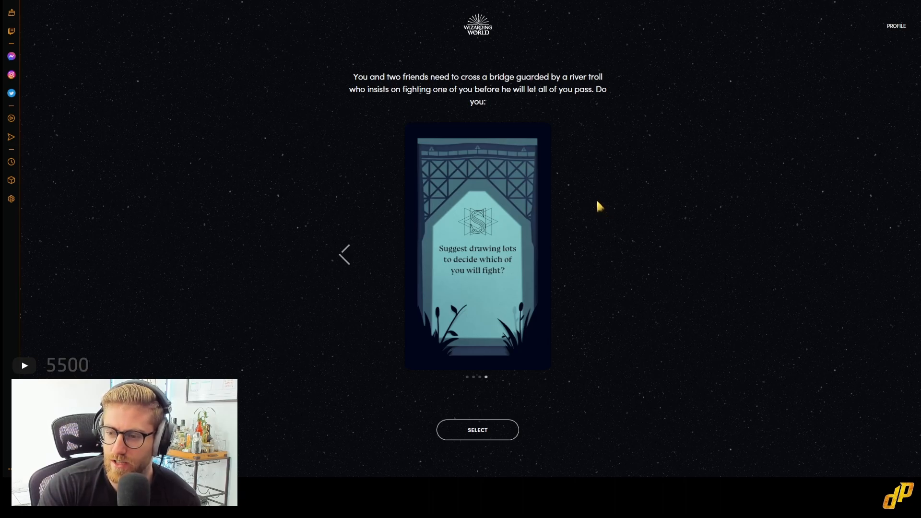
{"action": "mouse_move", "coordinate": [346, 258]}
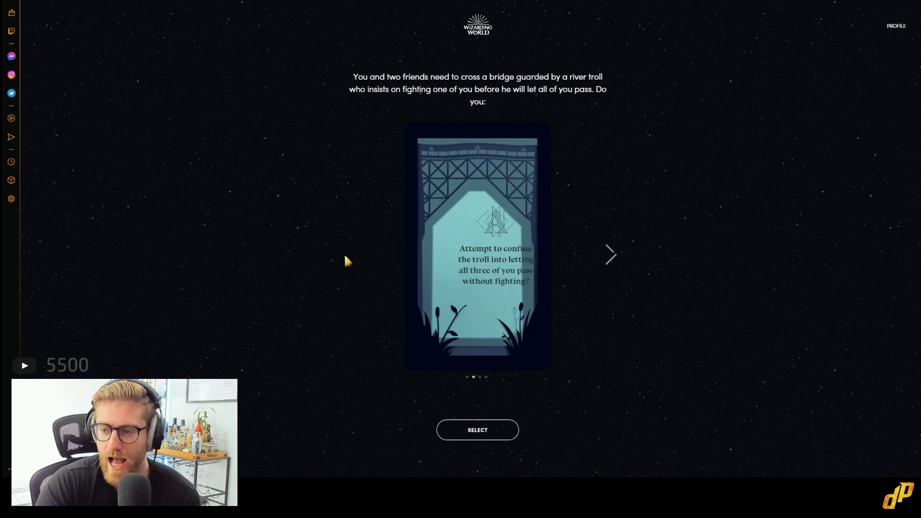
- Page back and forth through the troll answers, settling on 'Attempt to confuse the troll'
{"action": "left_click", "coordinate": [611, 255]}
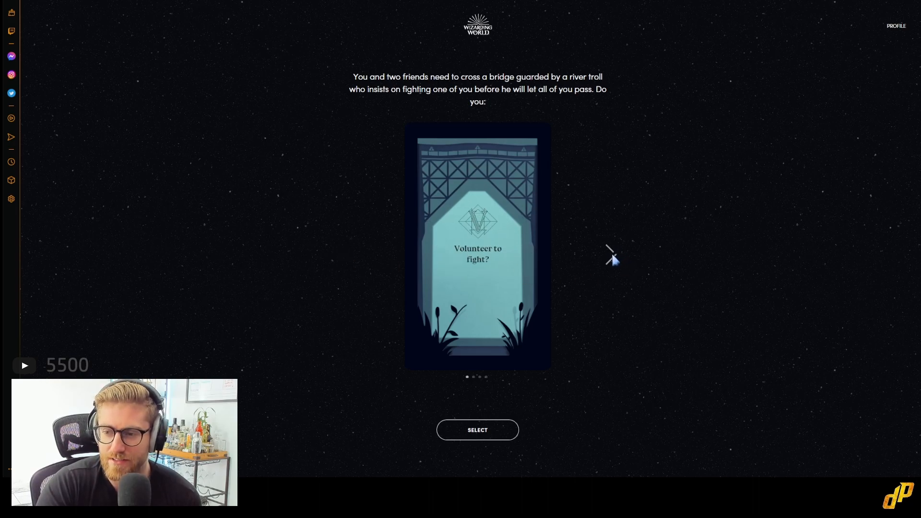
{"action": "left_click", "coordinate": [611, 255]}
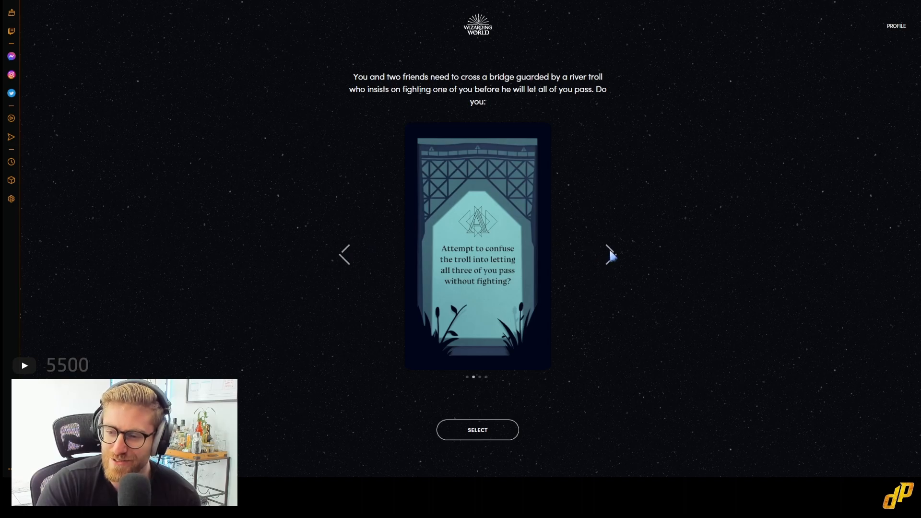
{"action": "left_click", "coordinate": [610, 254]}
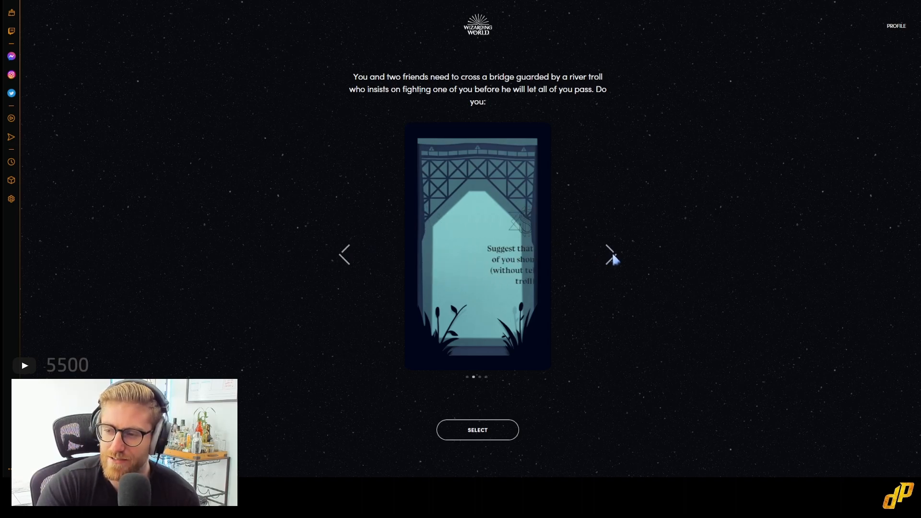
{"action": "left_click", "coordinate": [611, 254]}
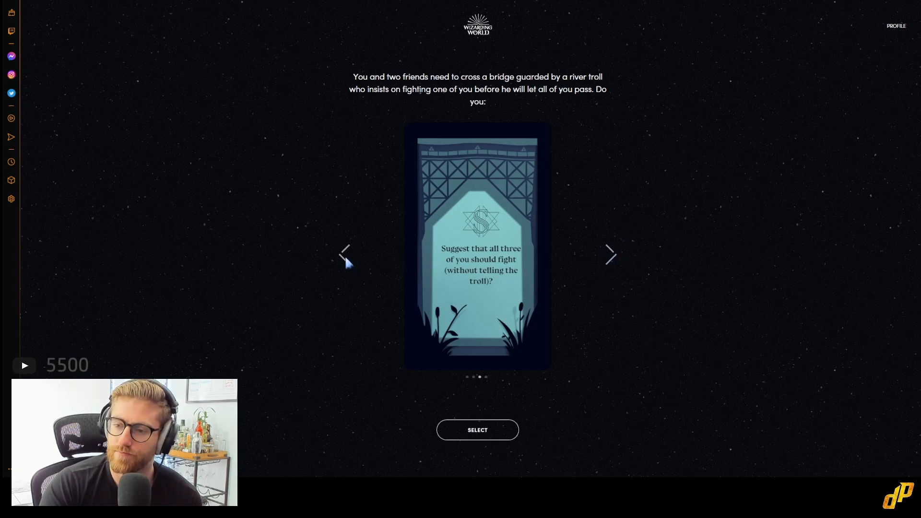
{"action": "left_click", "coordinate": [346, 253]}
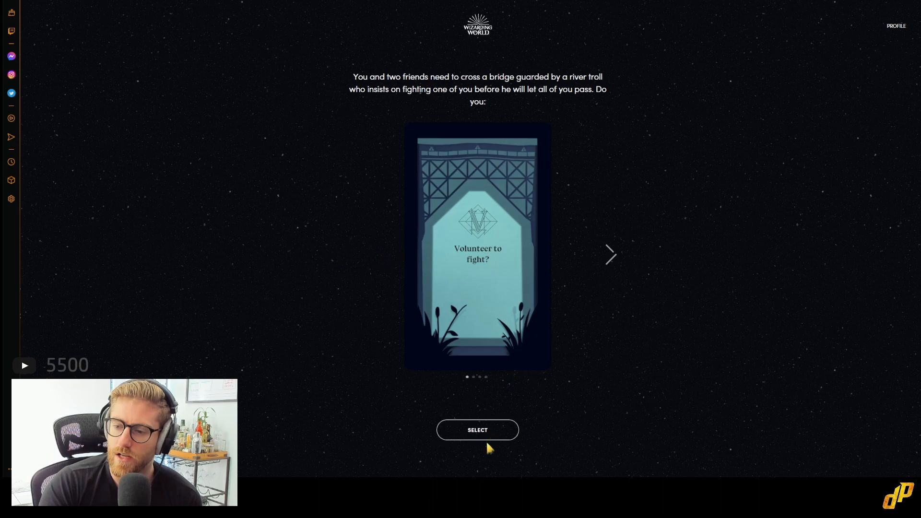
{"action": "mouse_move", "coordinate": [611, 256]}
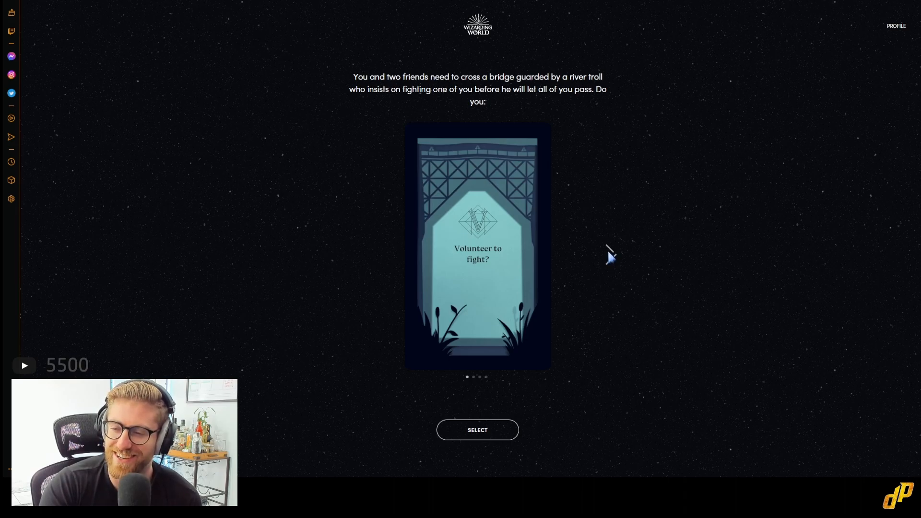
{"action": "left_click", "coordinate": [611, 255]}
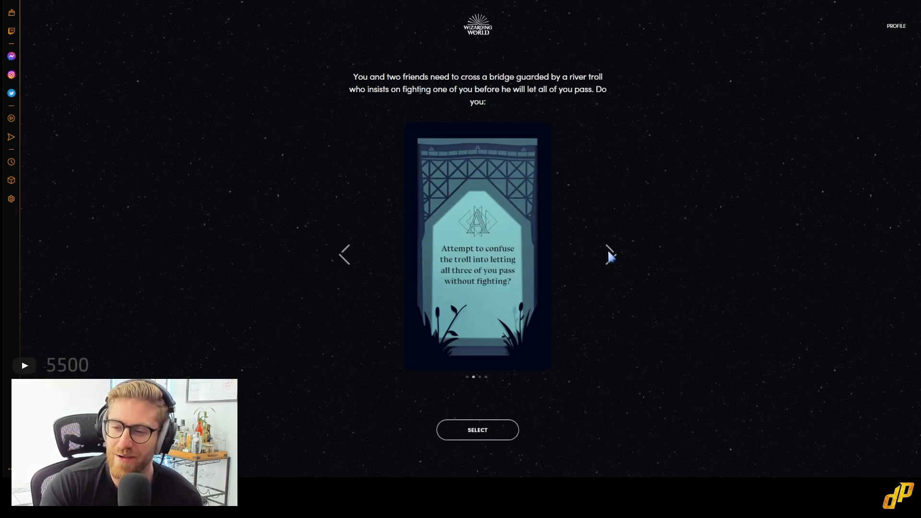
{"action": "mouse_move", "coordinate": [479, 434]}
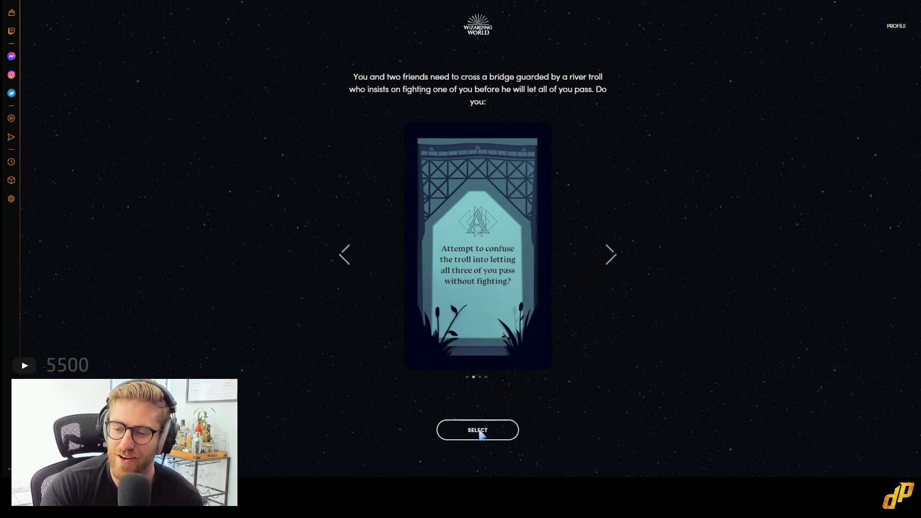
{"action": "left_click", "coordinate": [476, 430]}
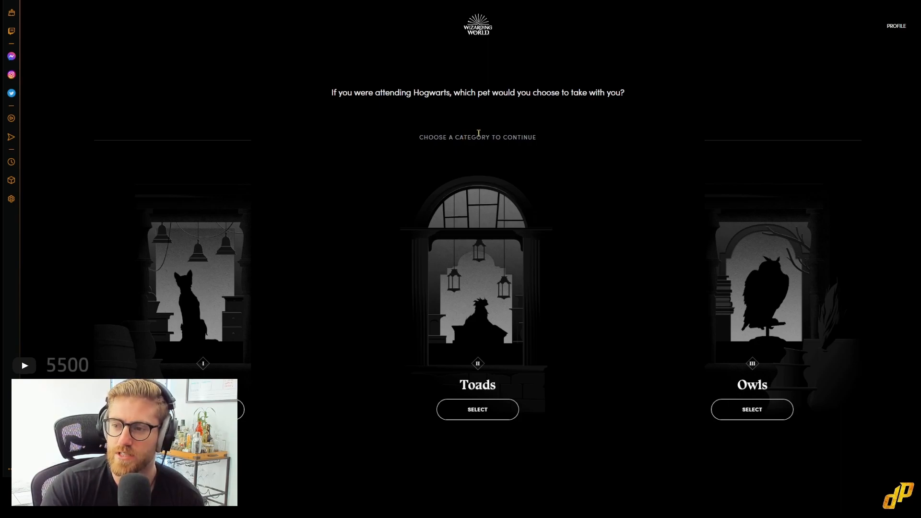
{"action": "mouse_move", "coordinate": [570, 394]}
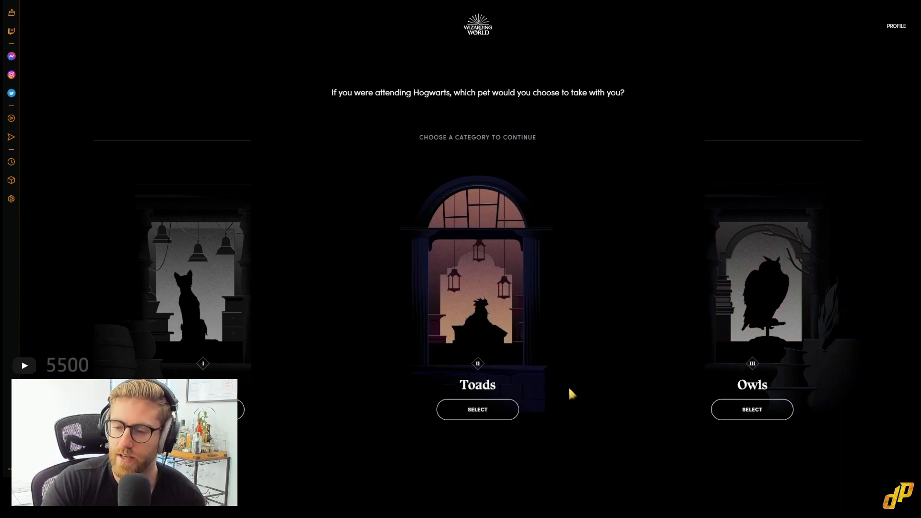
{"action": "mouse_move", "coordinate": [752, 432]}
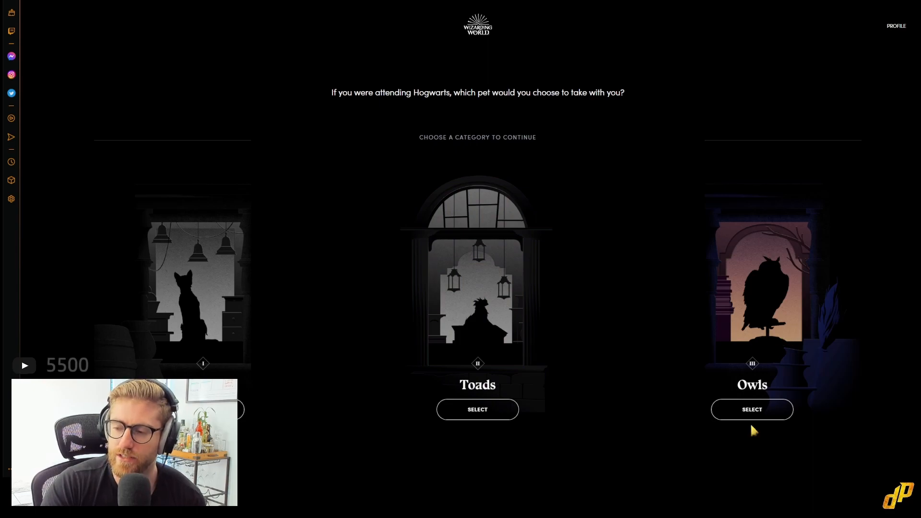
{"action": "mouse_move", "coordinate": [762, 411]}
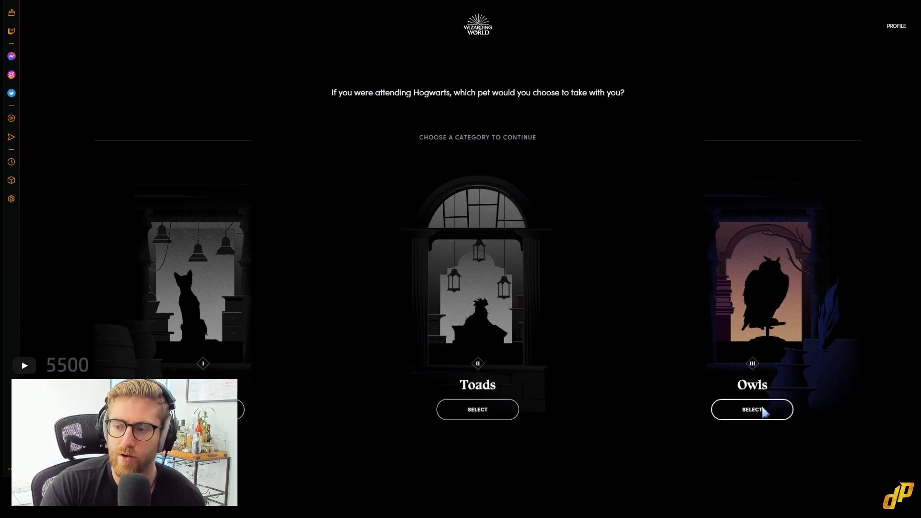
{"action": "mouse_move", "coordinate": [755, 337]}
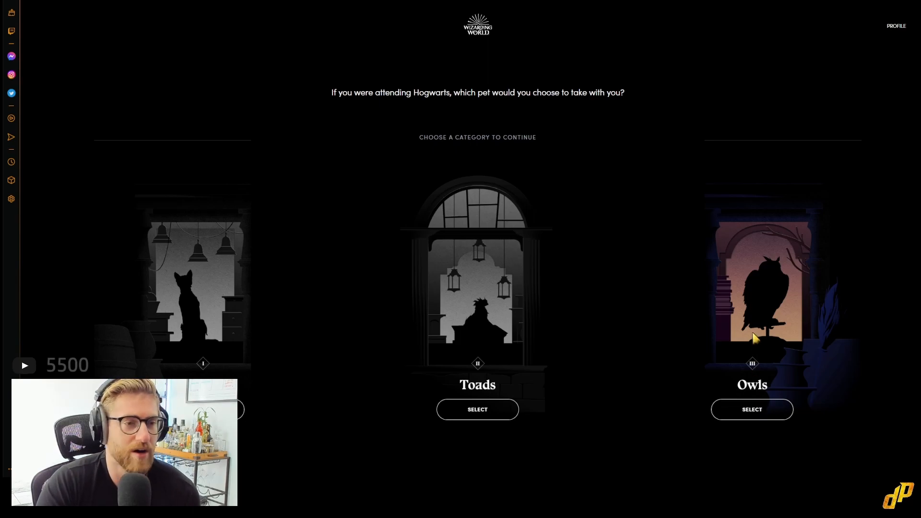
{"action": "mouse_move", "coordinate": [516, 329]}
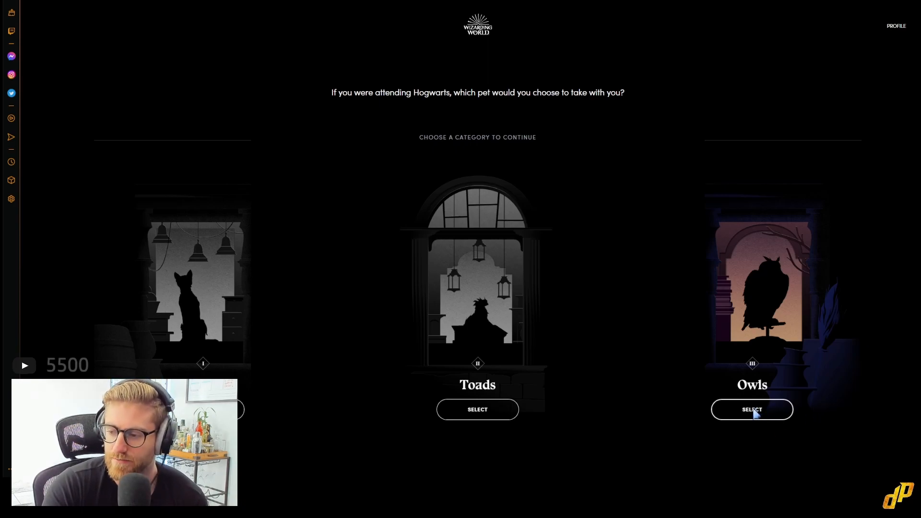
- Choose Owls as the pet category and browse forward through the owl options
{"action": "left_click", "coordinate": [752, 410]}
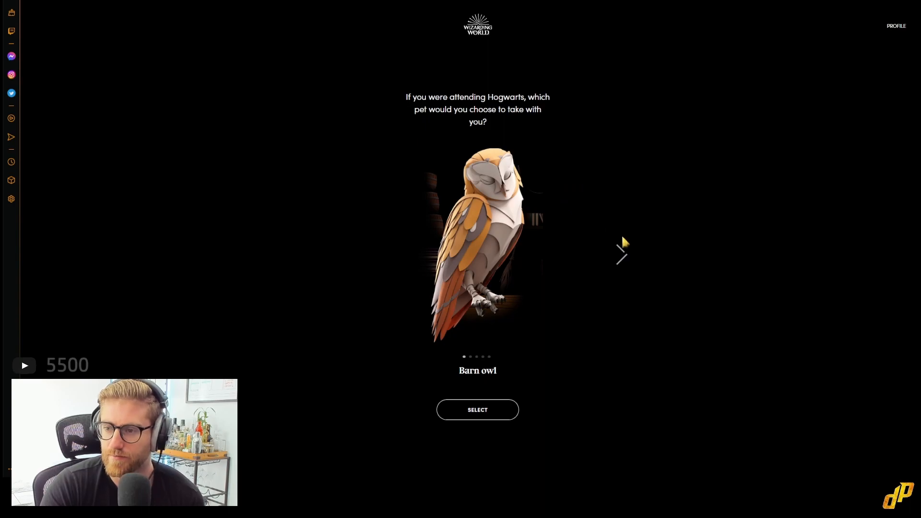
{"action": "mouse_move", "coordinate": [623, 258]}
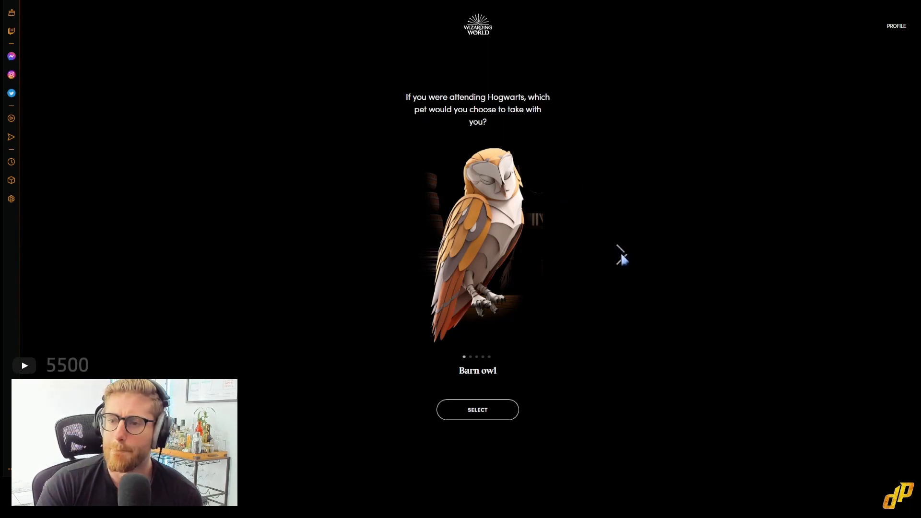
{"action": "left_click", "coordinate": [622, 255]}
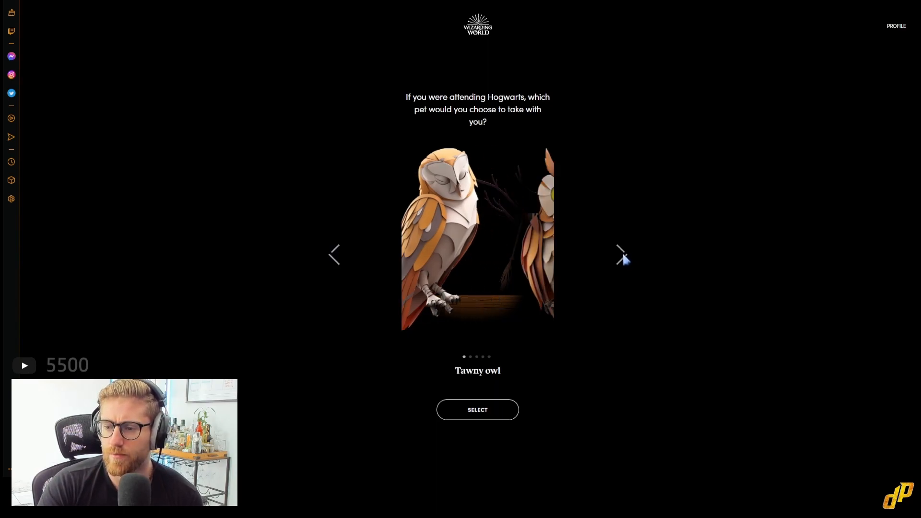
{"action": "left_click", "coordinate": [621, 254]}
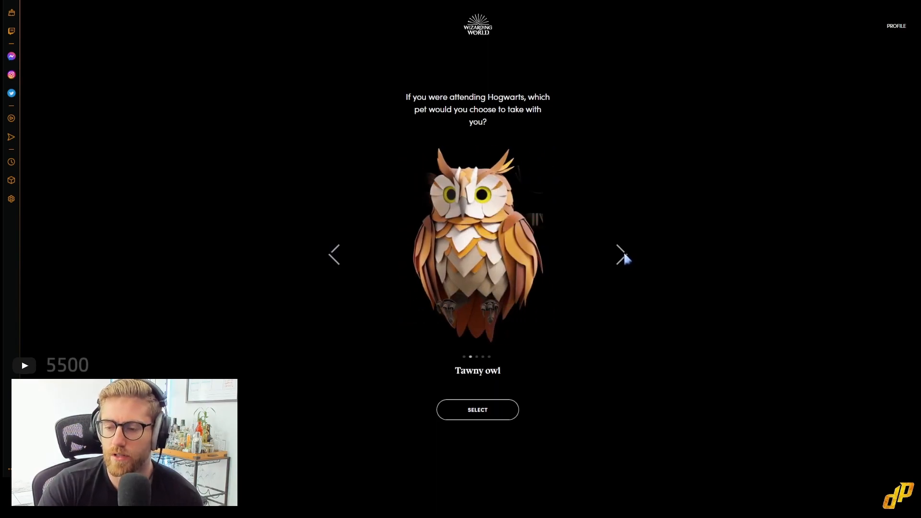
{"action": "left_click", "coordinate": [620, 254]}
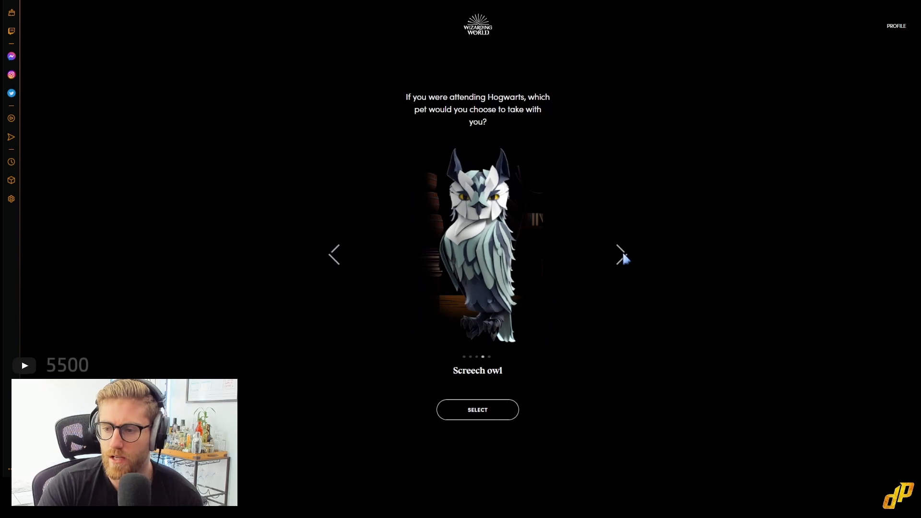
{"action": "left_click", "coordinate": [621, 253]}
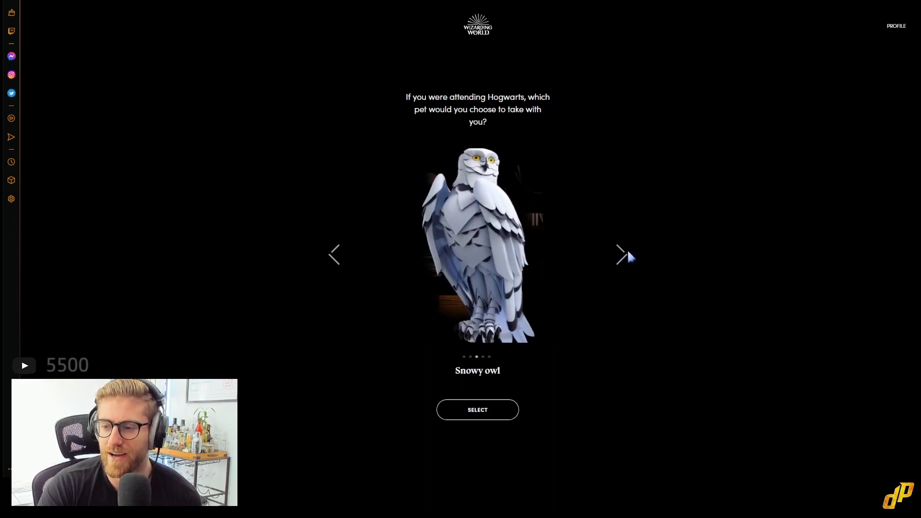
{"action": "left_click", "coordinate": [622, 253]}
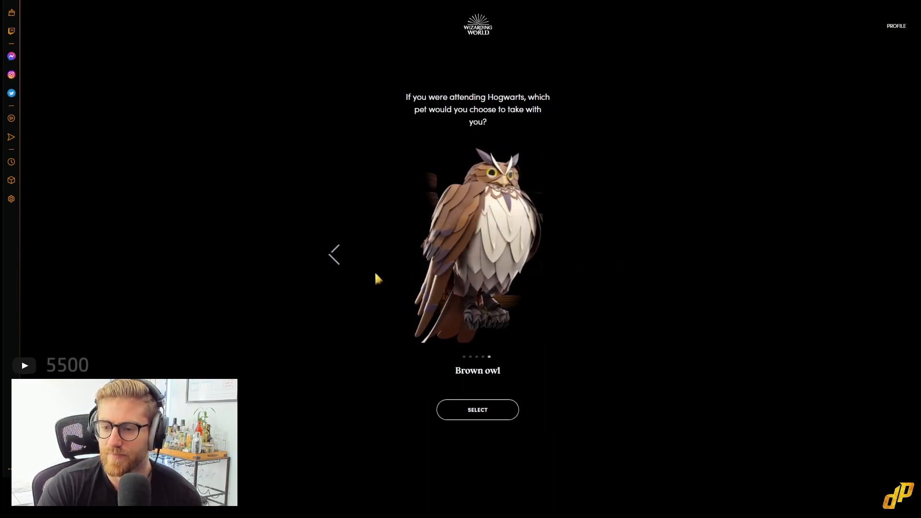
- Browse back and forward among the owls to bring the Snowy owl into view
{"action": "left_click", "coordinate": [334, 254]}
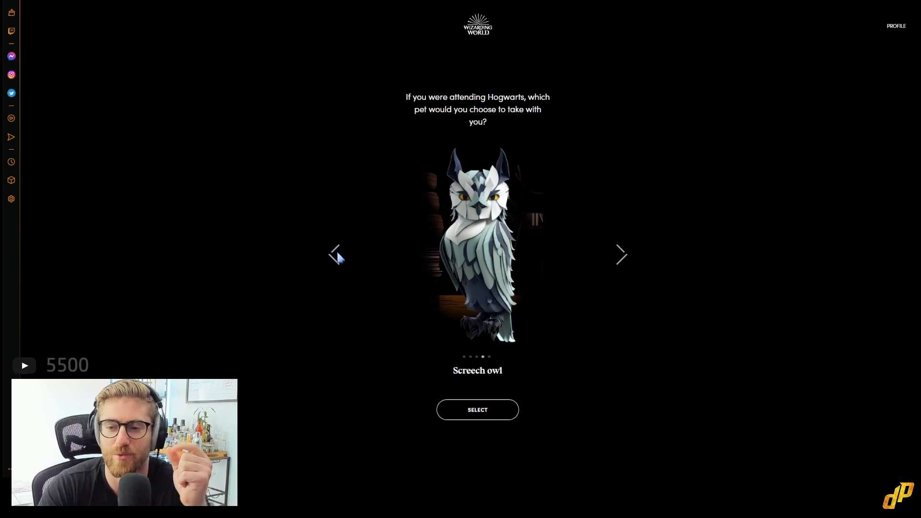
{"action": "left_click", "coordinate": [337, 255]}
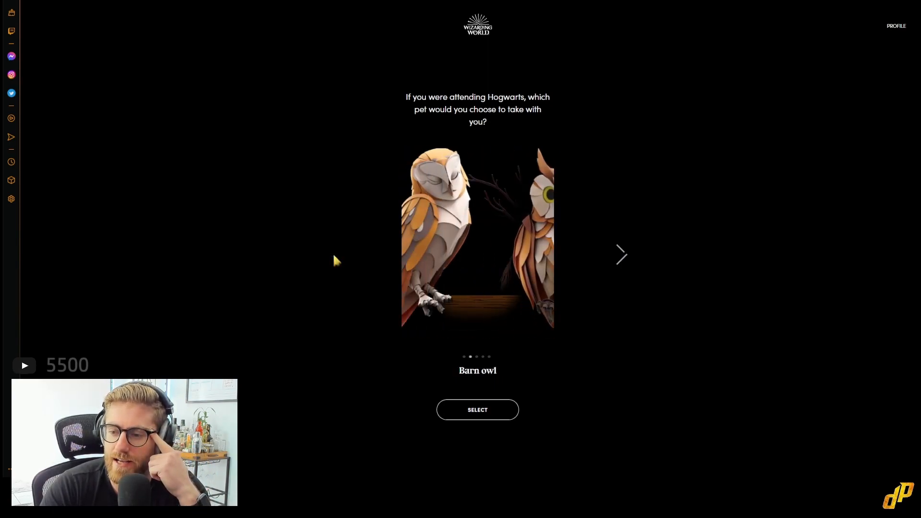
{"action": "left_click", "coordinate": [621, 256]}
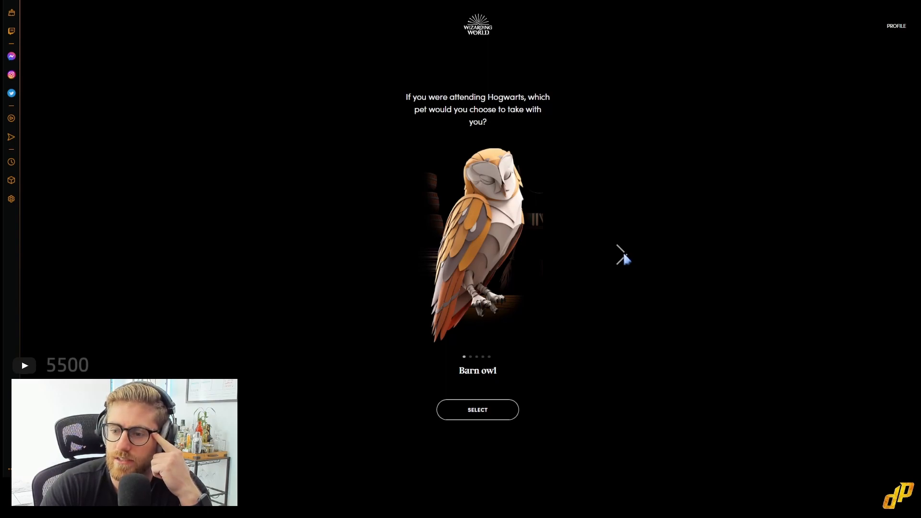
{"action": "left_click", "coordinate": [621, 254]}
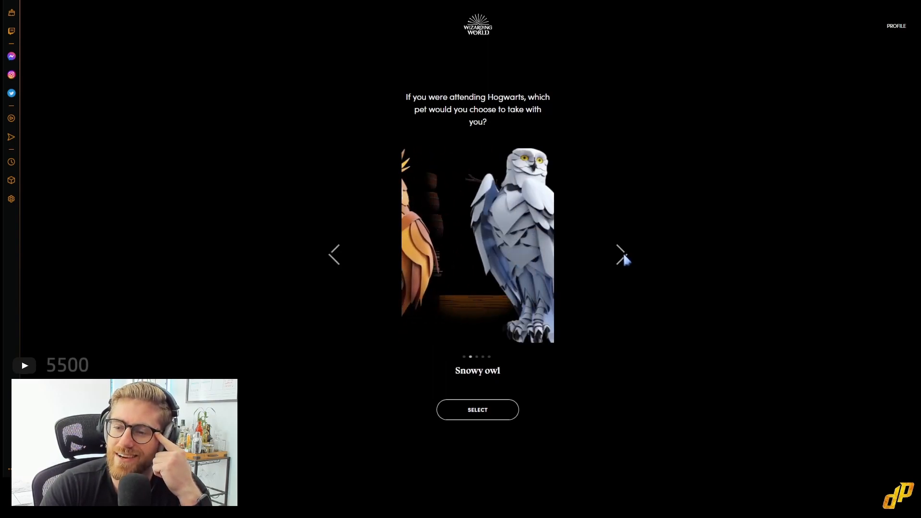
{"action": "left_click", "coordinate": [621, 253]}
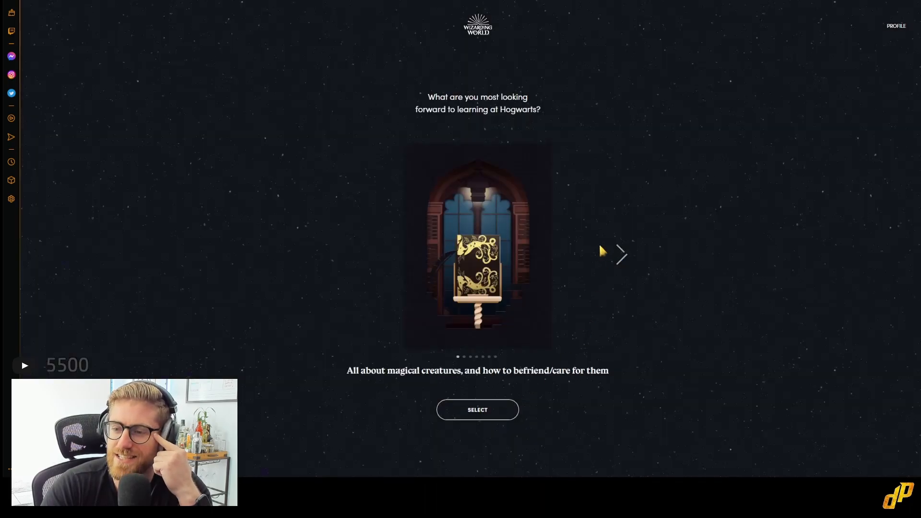
{"action": "mouse_move", "coordinate": [592, 216]}
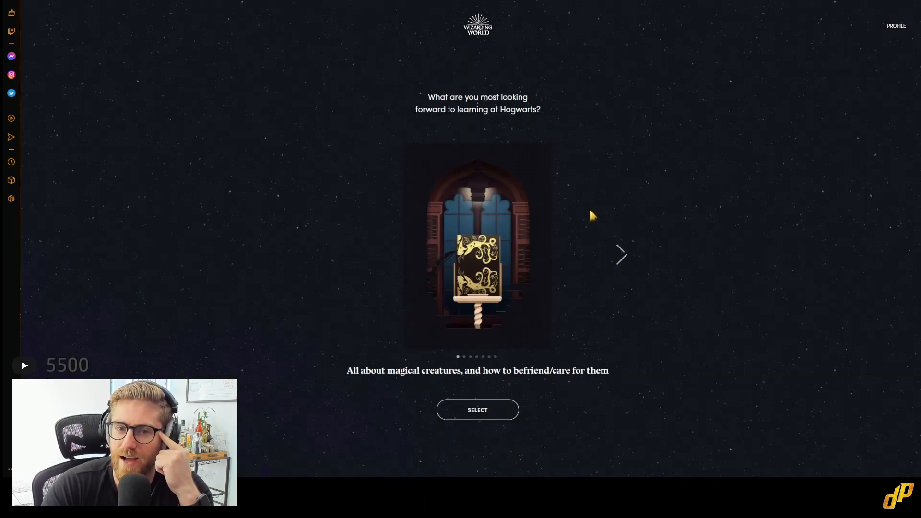
{"action": "mouse_move", "coordinate": [614, 211]}
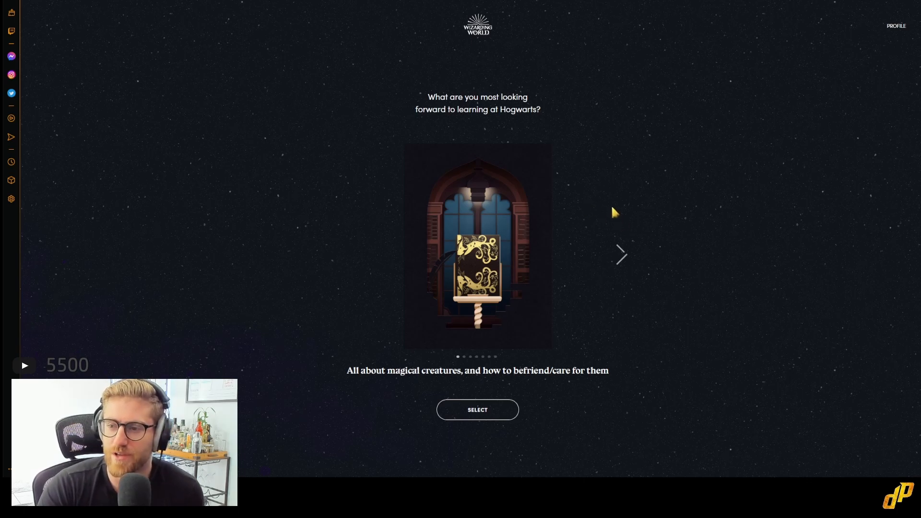
{"action": "mouse_move", "coordinate": [601, 193]}
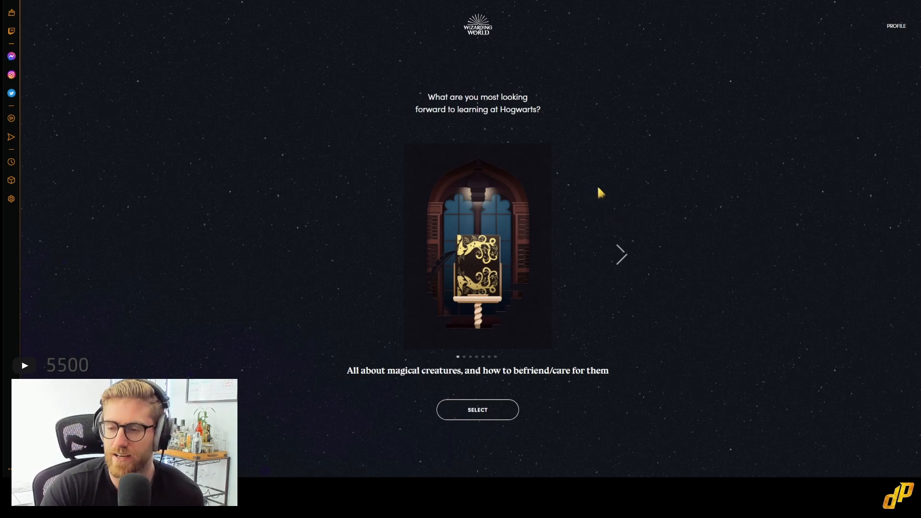
{"action": "mouse_move", "coordinate": [597, 179]}
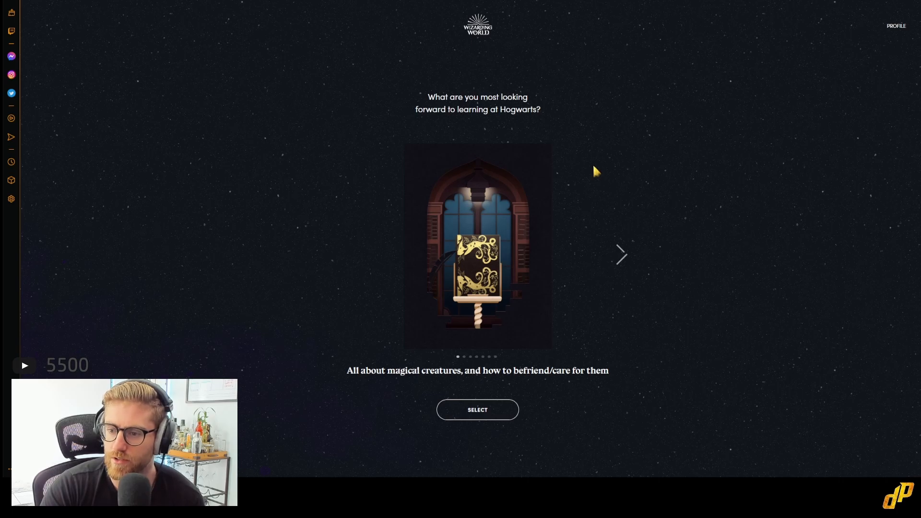
{"action": "mouse_move", "coordinate": [623, 254]}
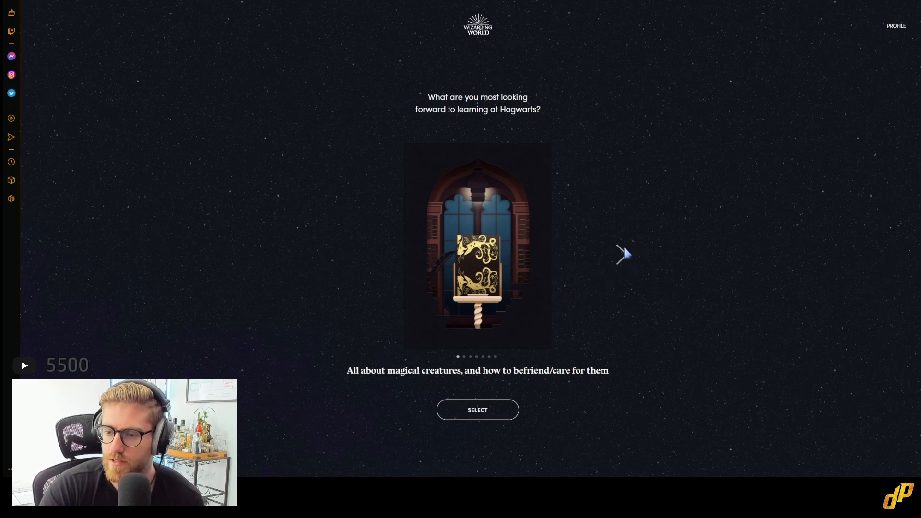
{"action": "mouse_move", "coordinate": [624, 253]}
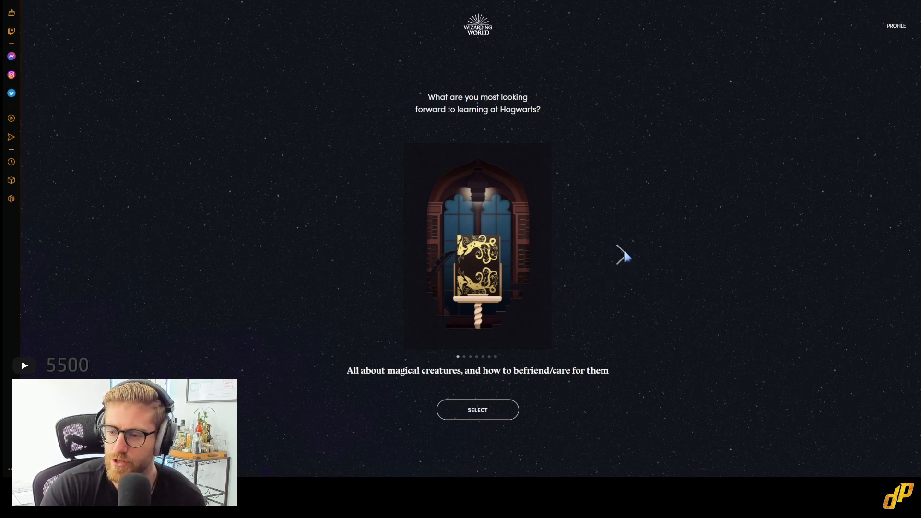
- Browse the learning options through Hexes and jinxes to 'Every area of magic I can'
{"action": "left_click", "coordinate": [623, 255]}
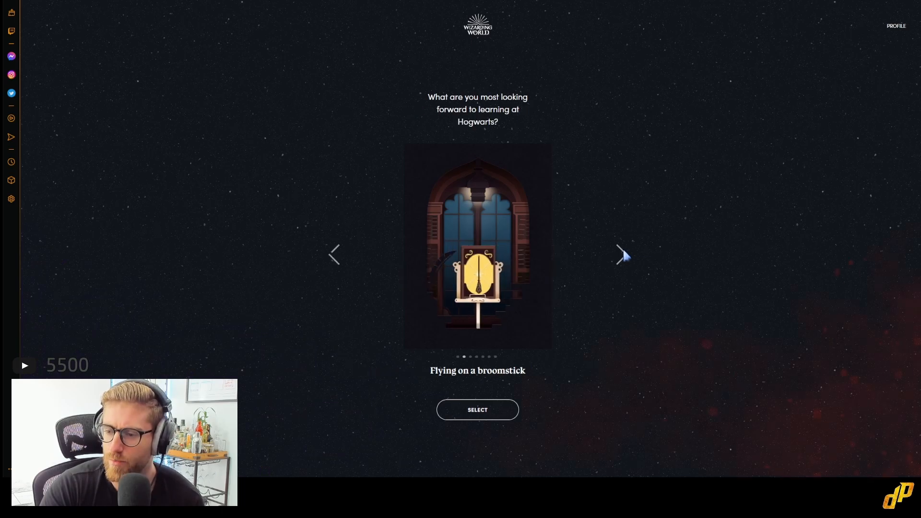
{"action": "left_click", "coordinate": [623, 254]}
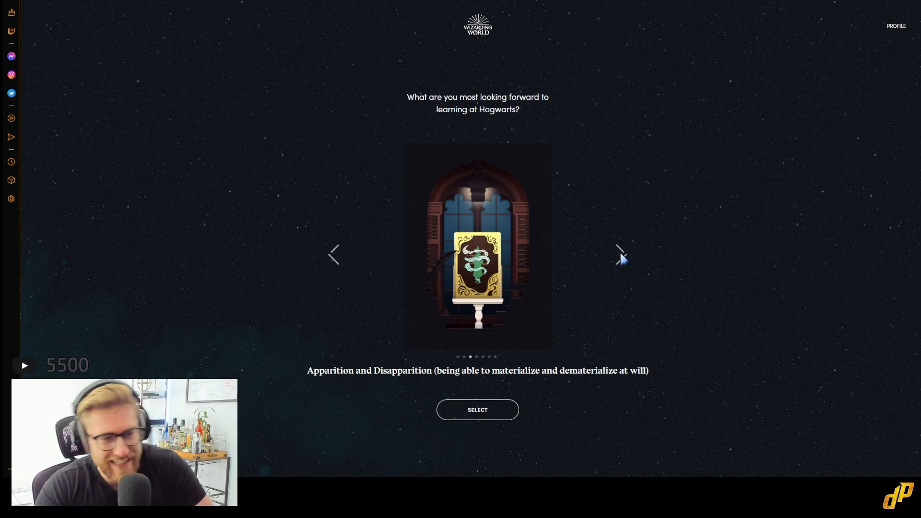
{"action": "left_click", "coordinate": [621, 253]}
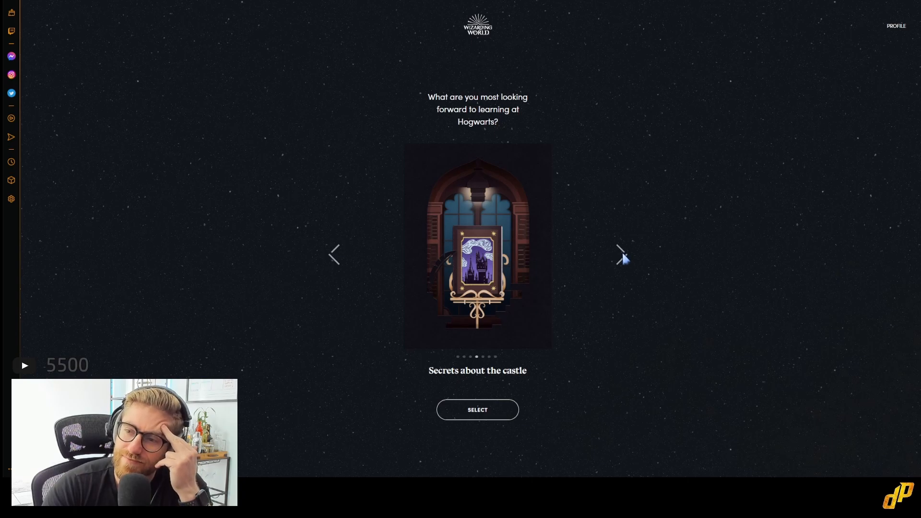
{"action": "left_click", "coordinate": [620, 253]}
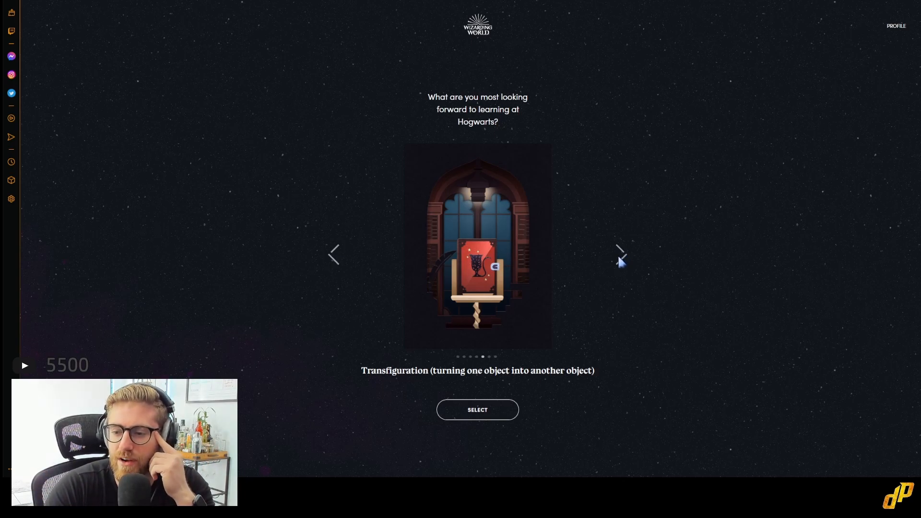
{"action": "left_click", "coordinate": [621, 254]}
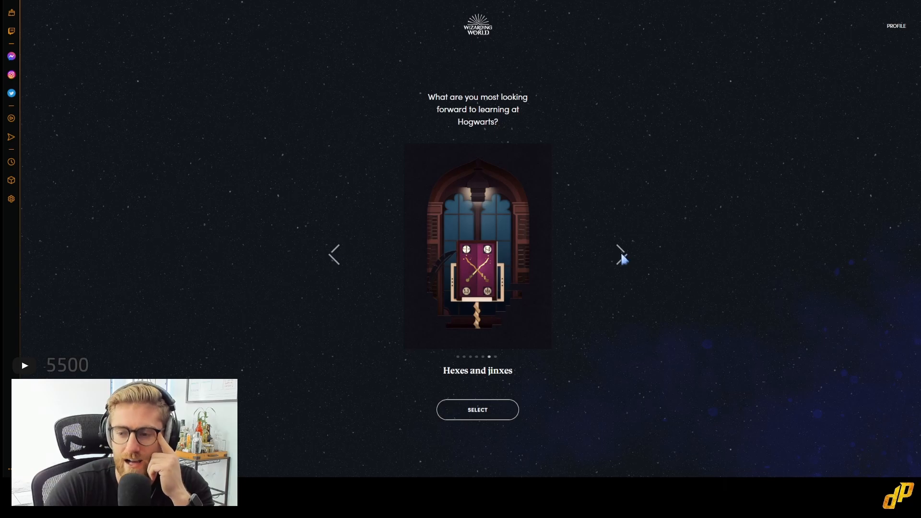
{"action": "left_click", "coordinate": [621, 254]}
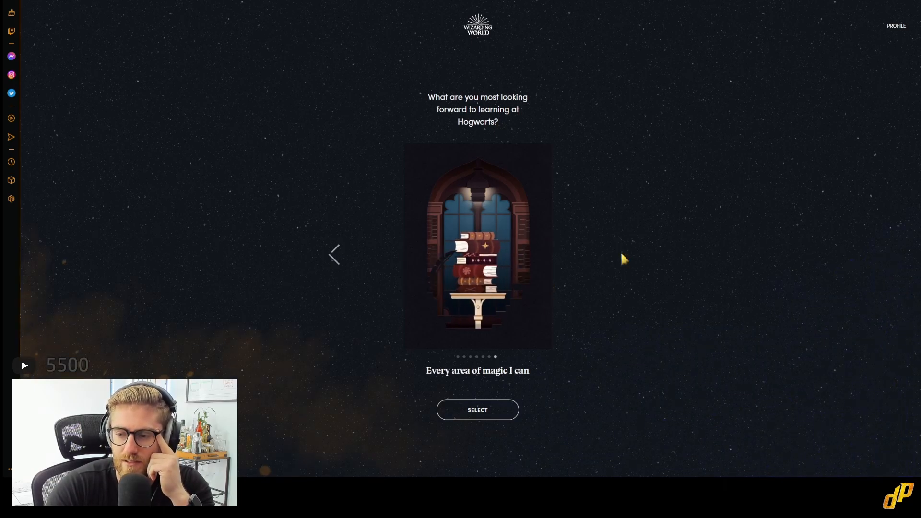
{"action": "mouse_move", "coordinate": [334, 253]}
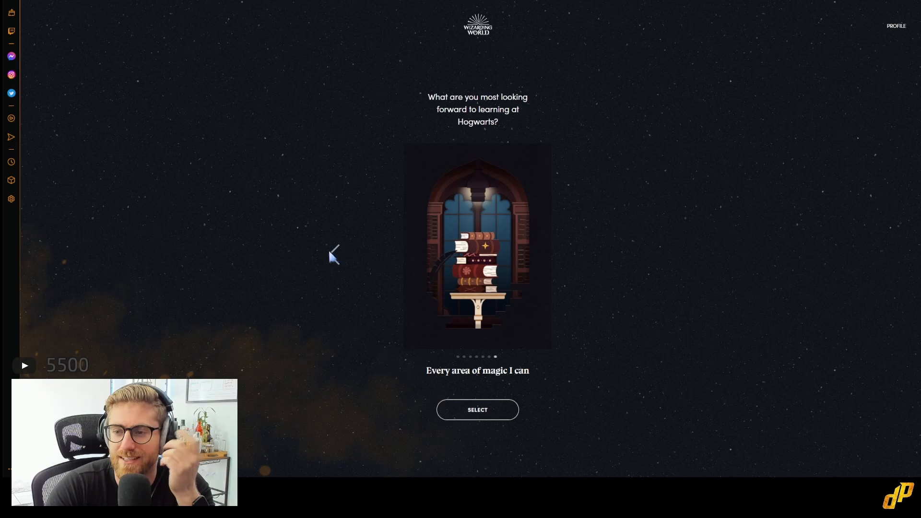
{"action": "mouse_move", "coordinate": [336, 261]}
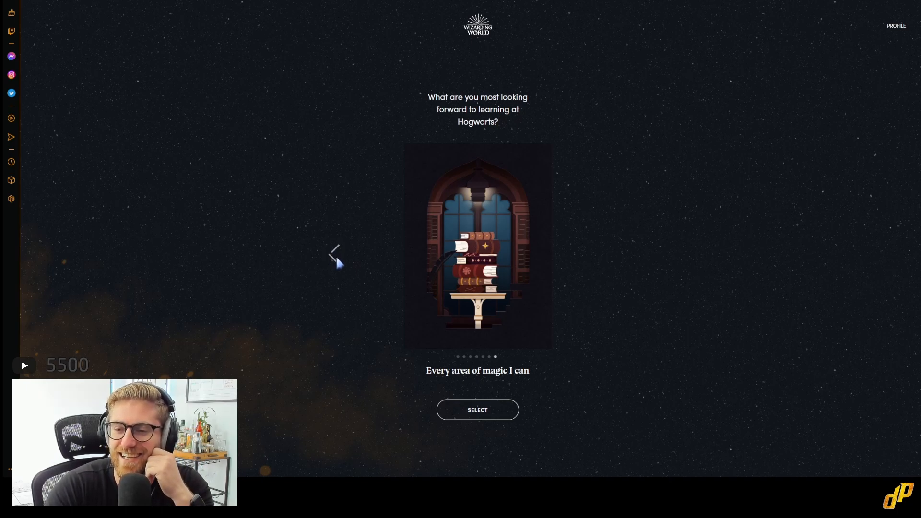
{"action": "mouse_move", "coordinate": [470, 420]}
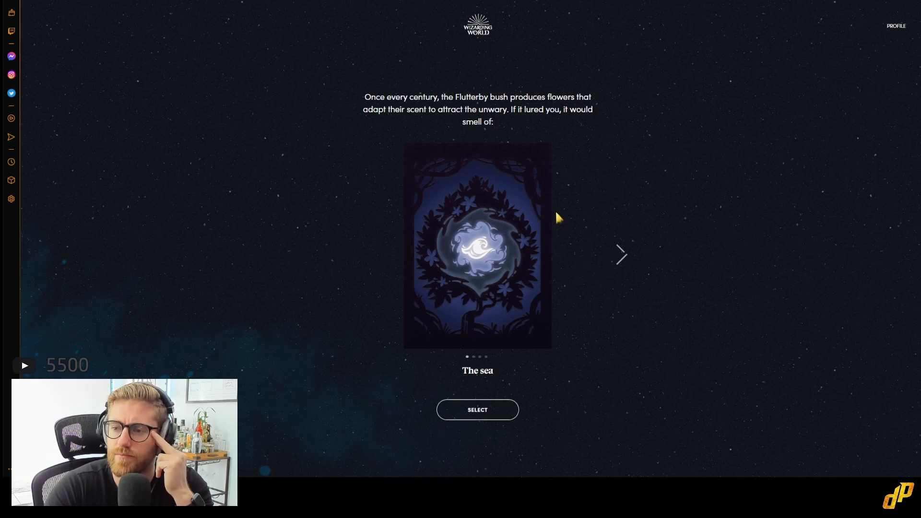
{"action": "mouse_move", "coordinate": [531, 326]}
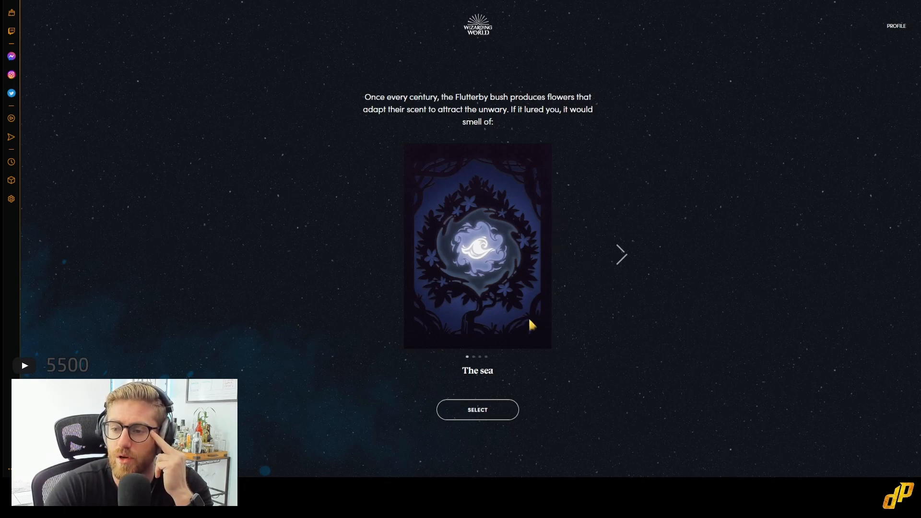
- Browse the scents past Home and Fresh parchment, then back to A crackling log fire
{"action": "left_click", "coordinate": [621, 255]}
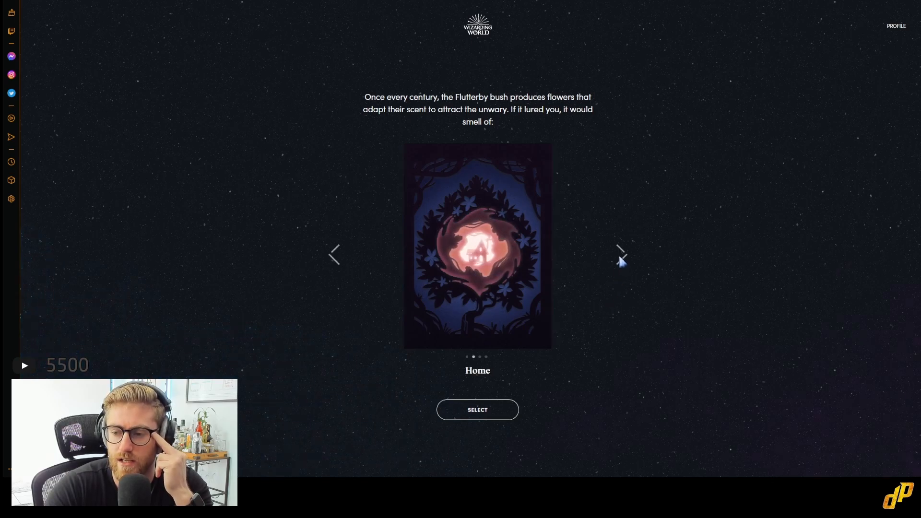
{"action": "left_click", "coordinate": [622, 253]}
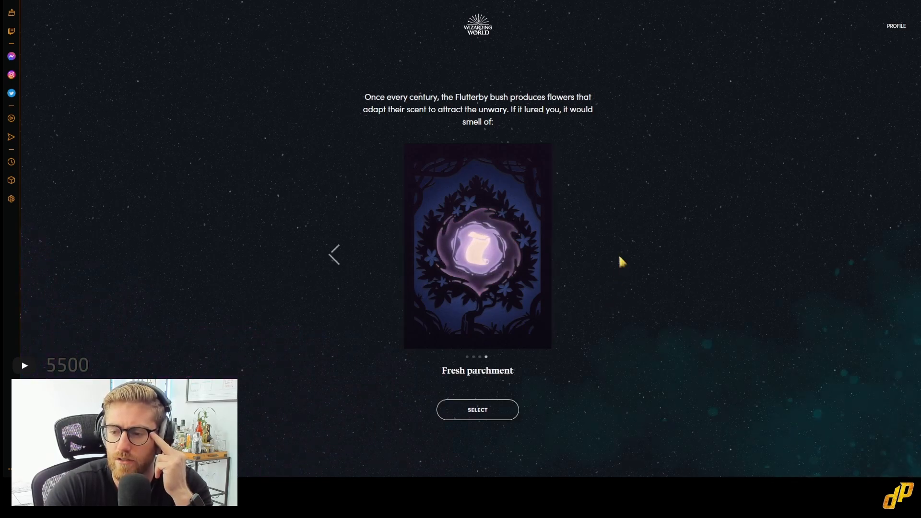
{"action": "mouse_move", "coordinate": [335, 255]}
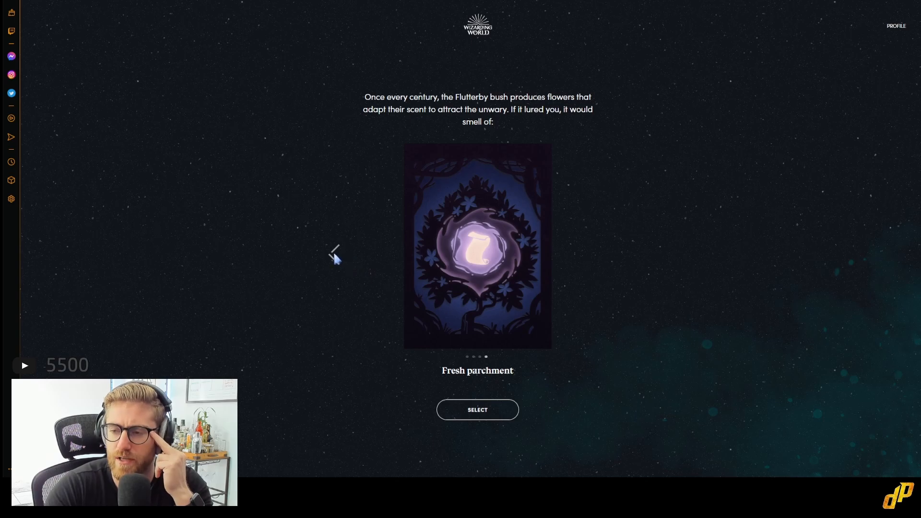
{"action": "left_click", "coordinate": [334, 254]}
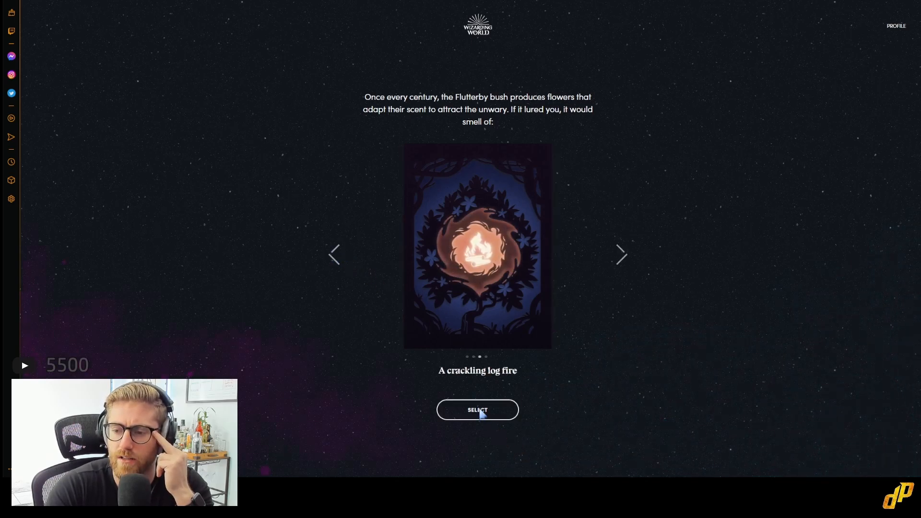
- Answer A crackling log fire for the scent and The Bold for how to be known to history
{"action": "left_click", "coordinate": [477, 410]}
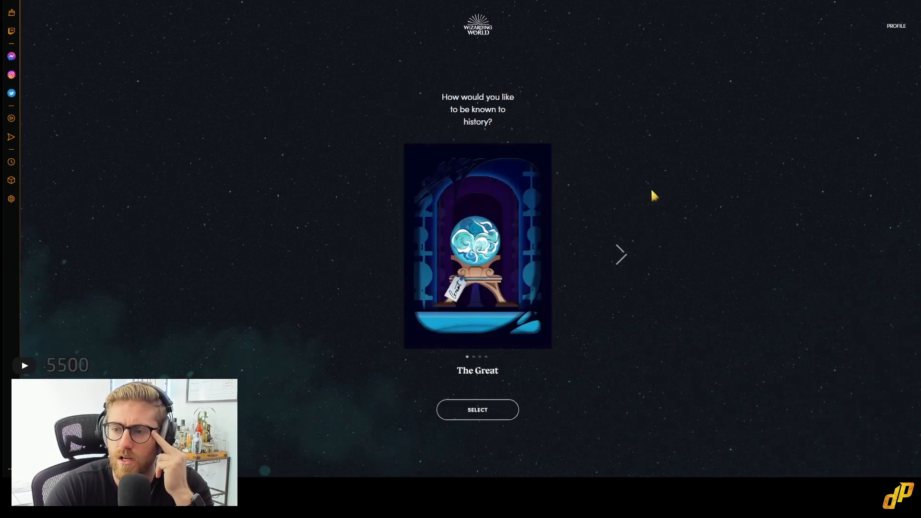
{"action": "mouse_move", "coordinate": [636, 258]}
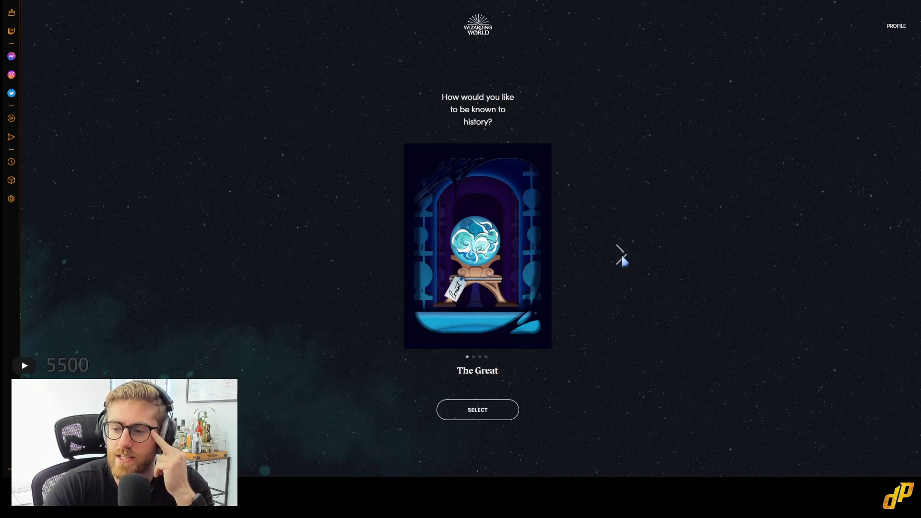
{"action": "left_click", "coordinate": [621, 253]}
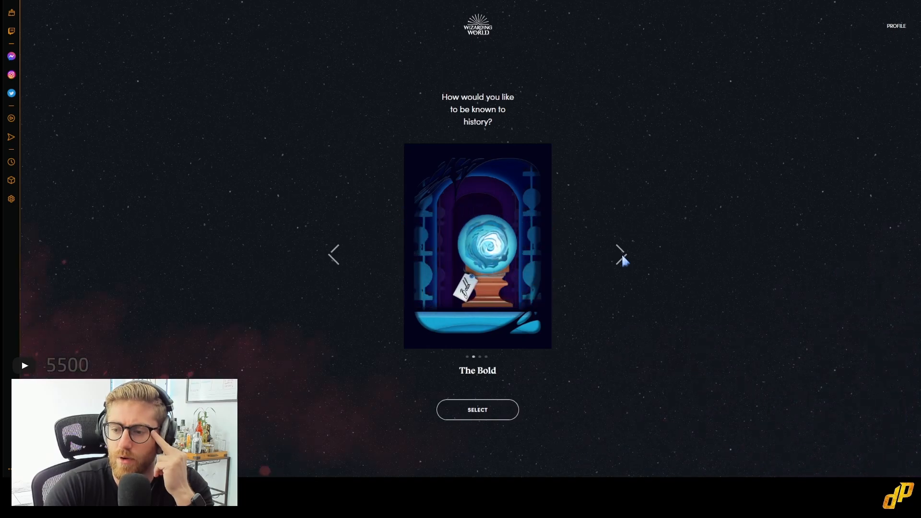
{"action": "left_click", "coordinate": [621, 253]}
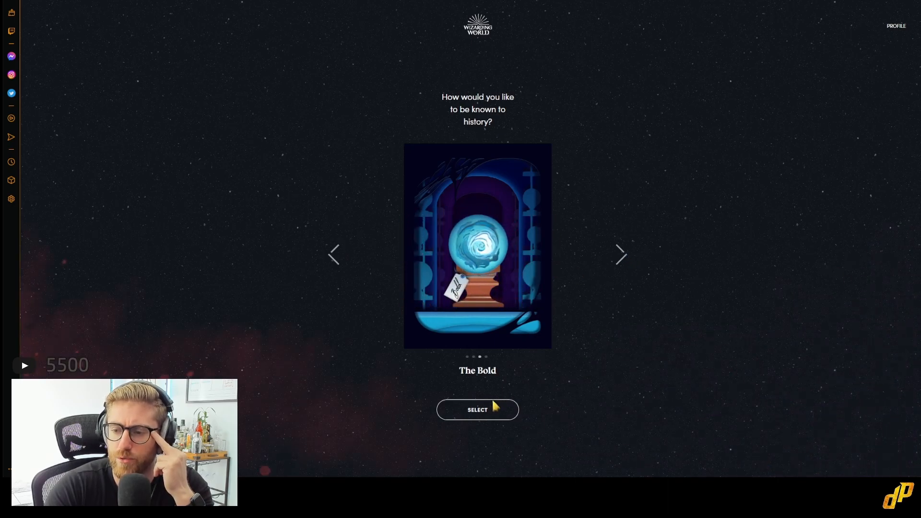
{"action": "left_click", "coordinate": [477, 410]}
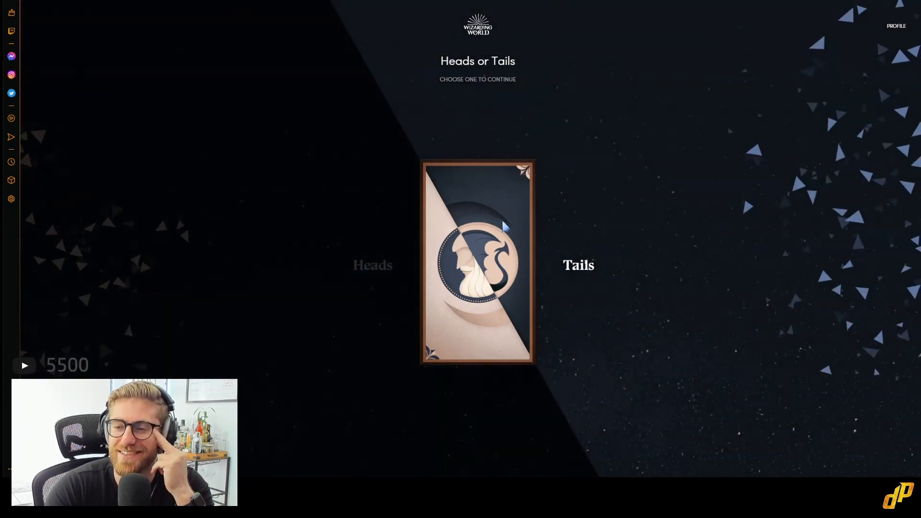
- Choose Tails on the coin card
{"action": "left_click", "coordinate": [477, 261]}
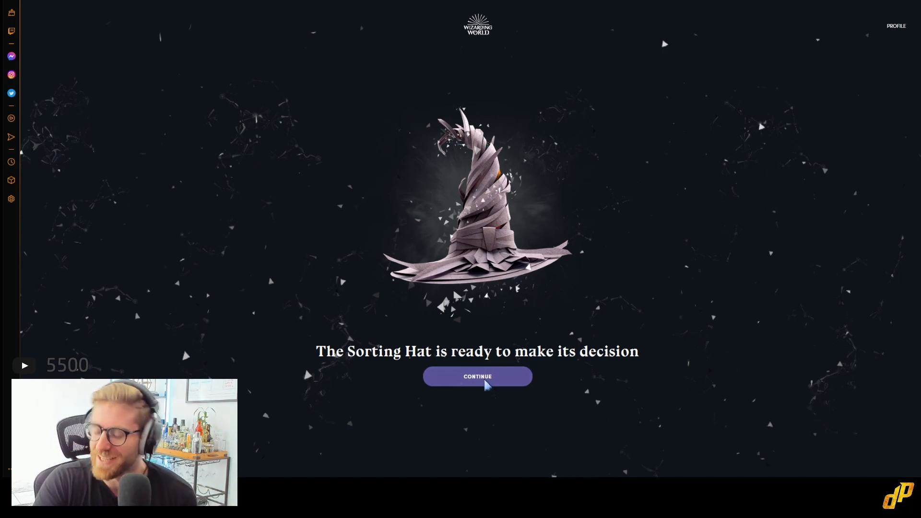
- Continue so the Sorting Hat makes its decision
{"action": "left_click", "coordinate": [477, 376]}
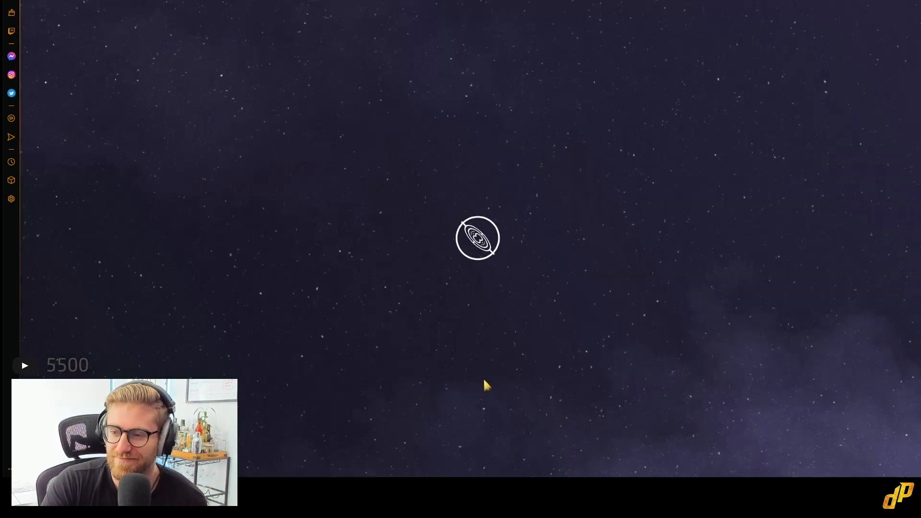
{"action": "mouse_move", "coordinate": [724, 198]}
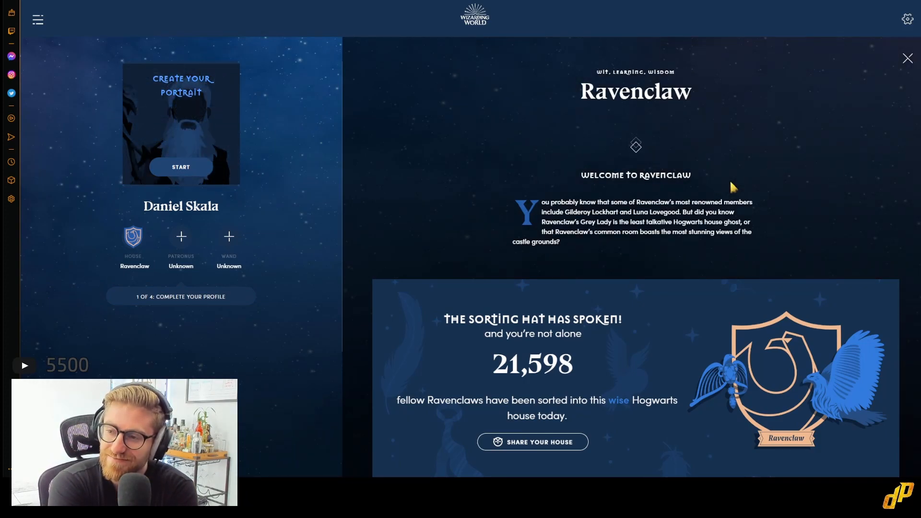
{"action": "mouse_move", "coordinate": [752, 135]}
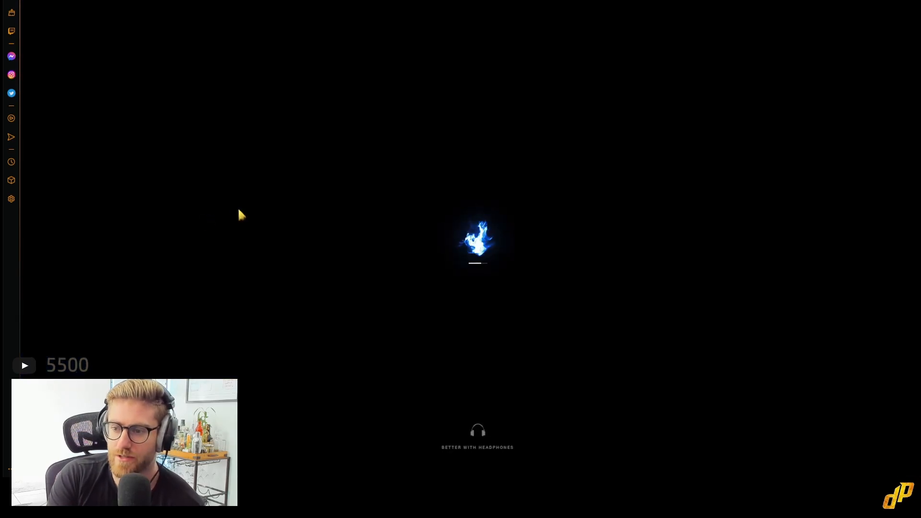
{"action": "mouse_move", "coordinate": [304, 189]}
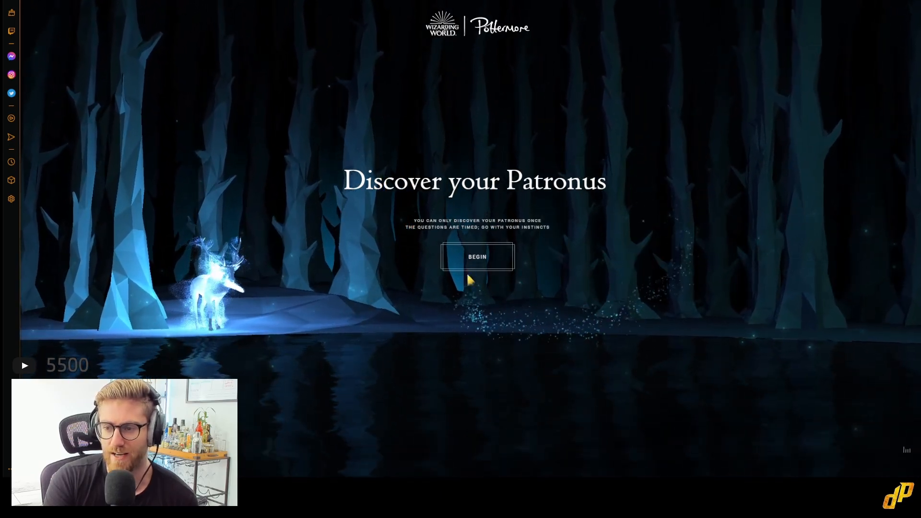
- Begin the Patronus ceremony, which reveals a Russian Blue Cat patronus
{"action": "left_click", "coordinate": [477, 257]}
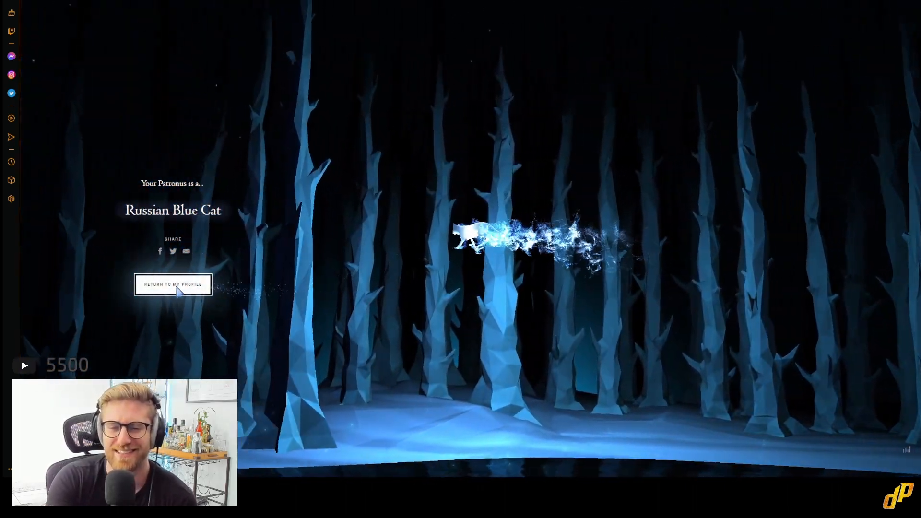
- Return to the profile showing the Russian Blue Cat patronus and reach the 'Find your wand' section
{"action": "left_click", "coordinate": [173, 284]}
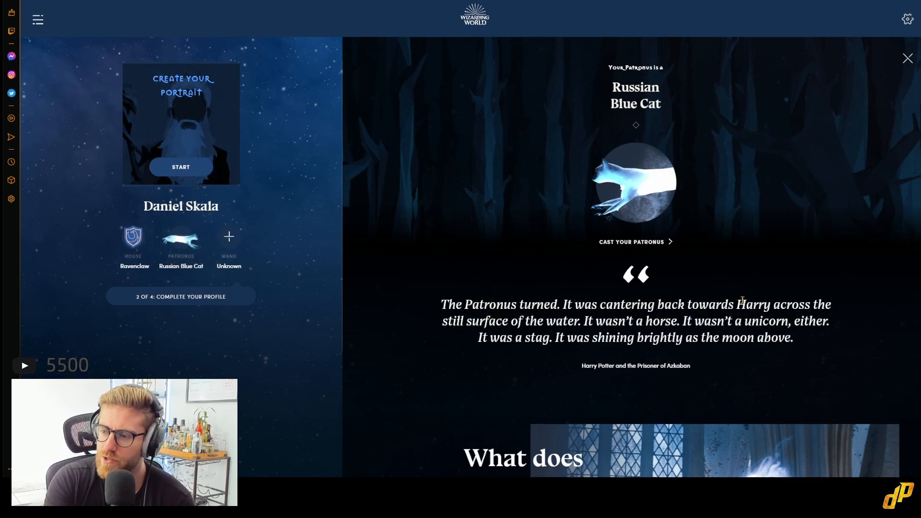
{"action": "scroll", "scroll_direction": "down", "scroll_amount": 3}
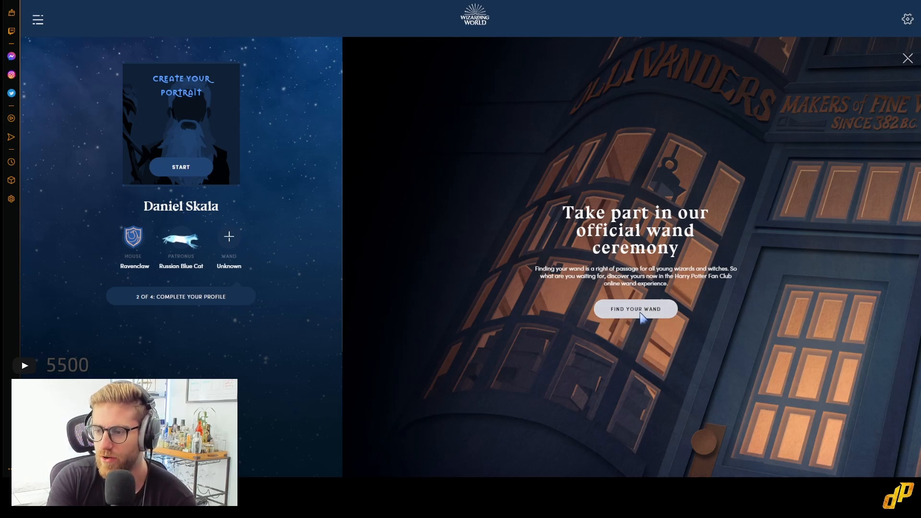
- Start the wand ceremony and answer the height question with 'Average height'
{"action": "left_click", "coordinate": [635, 308]}
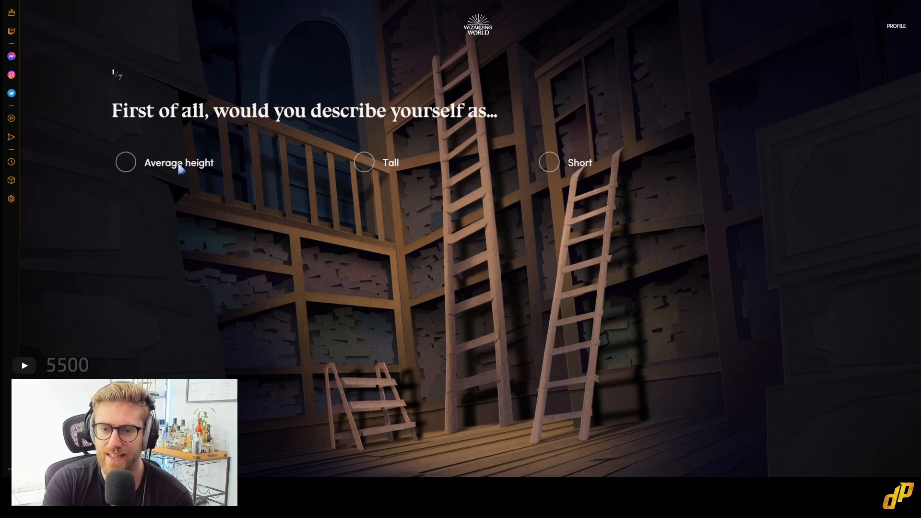
{"action": "left_click", "coordinate": [124, 162]}
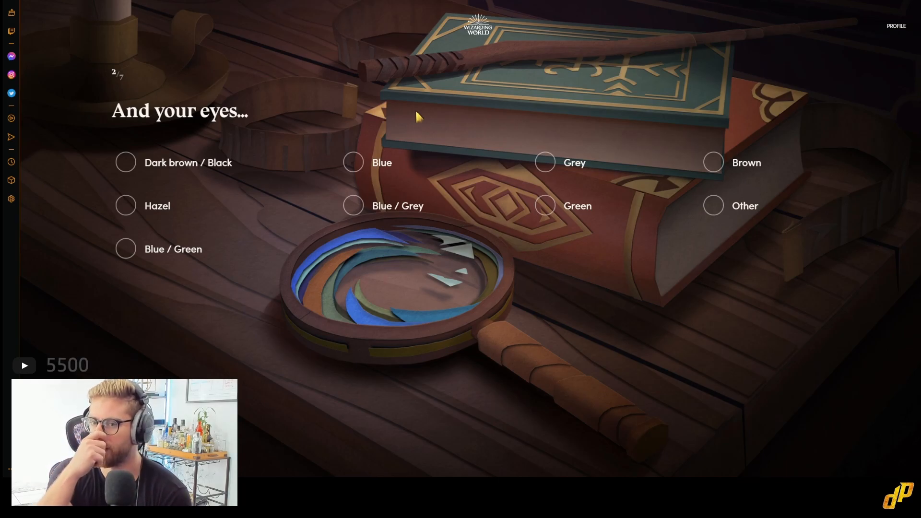
{"action": "mouse_move", "coordinate": [290, 53]}
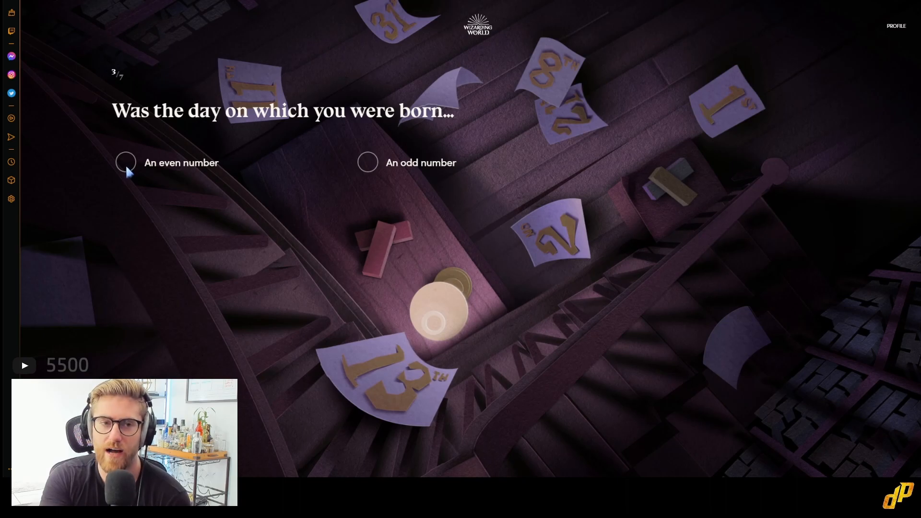
{"action": "mouse_move", "coordinate": [238, 166]}
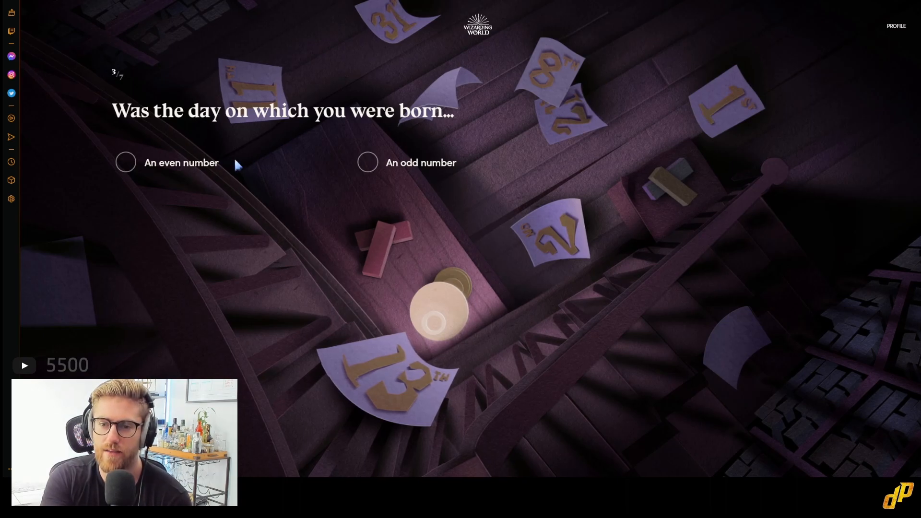
{"action": "mouse_move", "coordinate": [180, 171]}
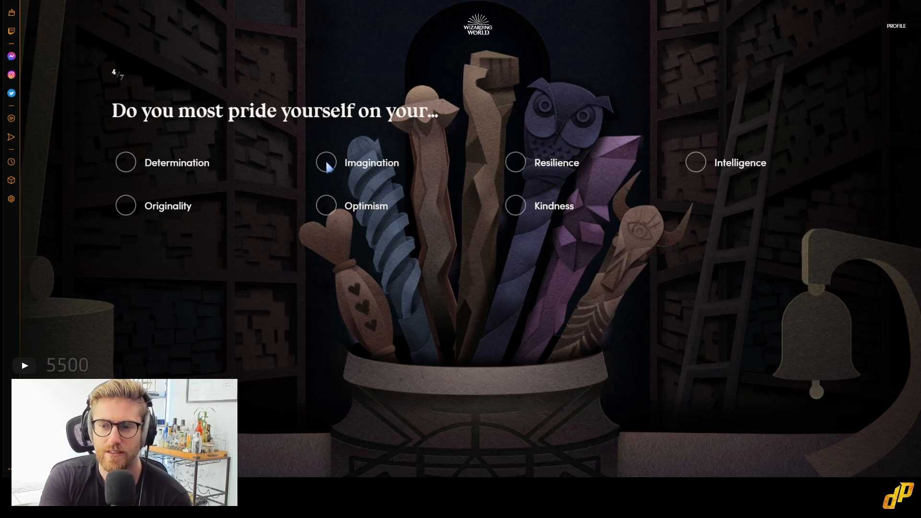
{"action": "mouse_move", "coordinate": [329, 211]}
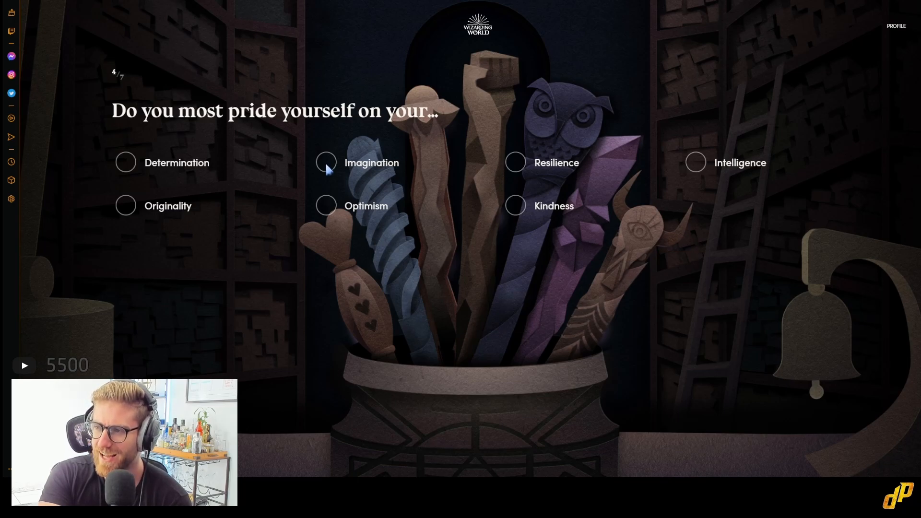
{"action": "mouse_move", "coordinate": [517, 170]}
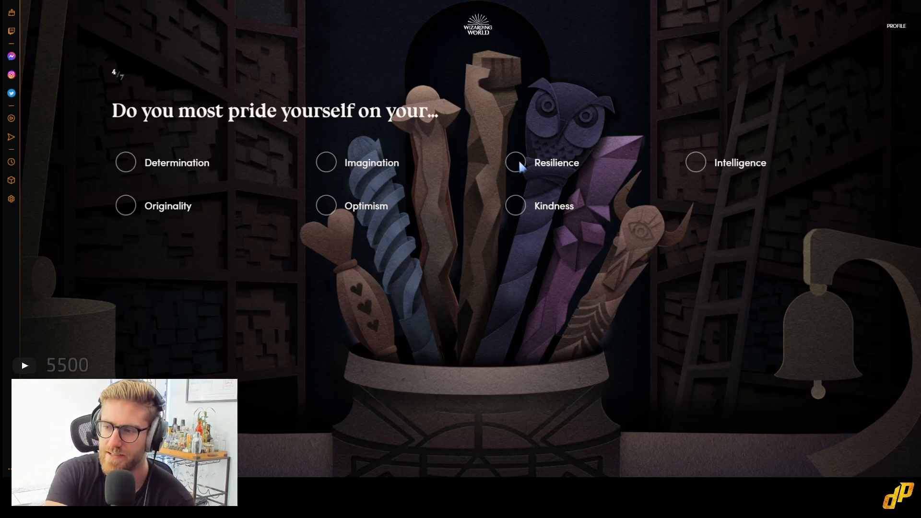
- Answer 'Resilience' for pride and 'Left towards the sea' at the crossroads
{"action": "left_click", "coordinate": [515, 163]}
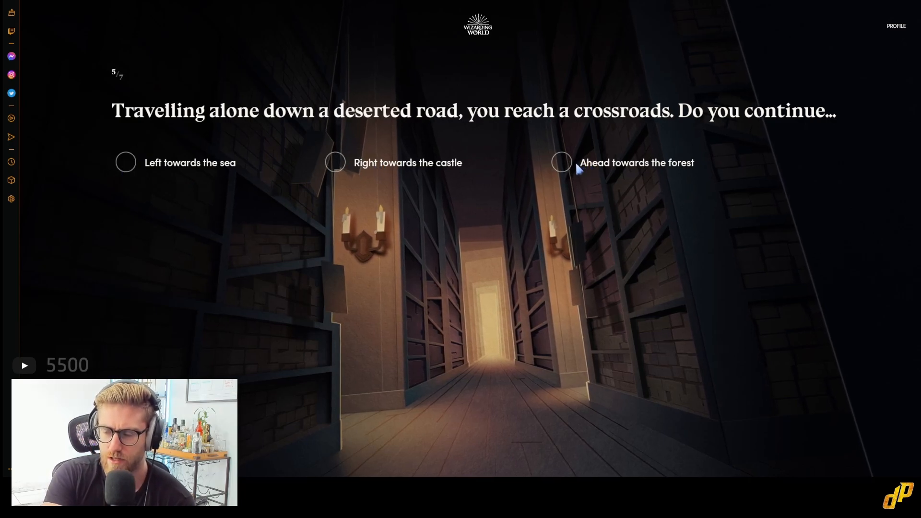
{"action": "mouse_move", "coordinate": [563, 171]}
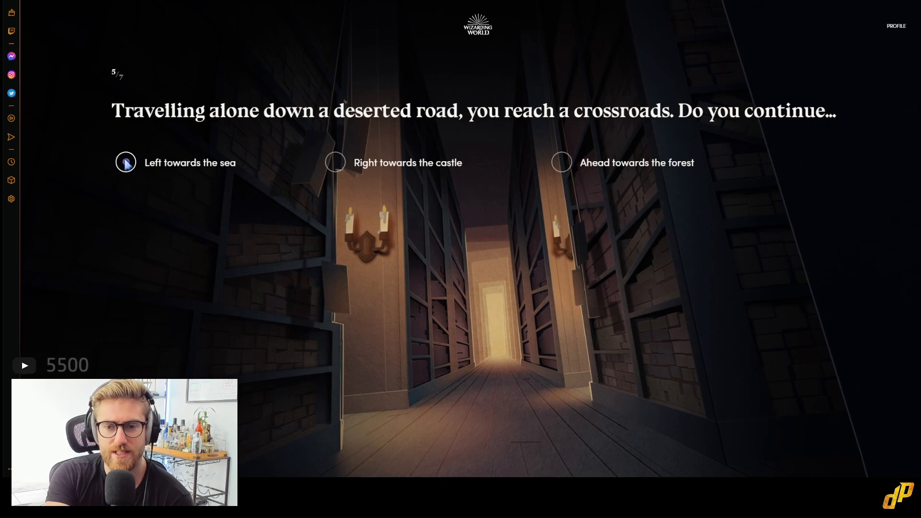
{"action": "left_click", "coordinate": [124, 163]}
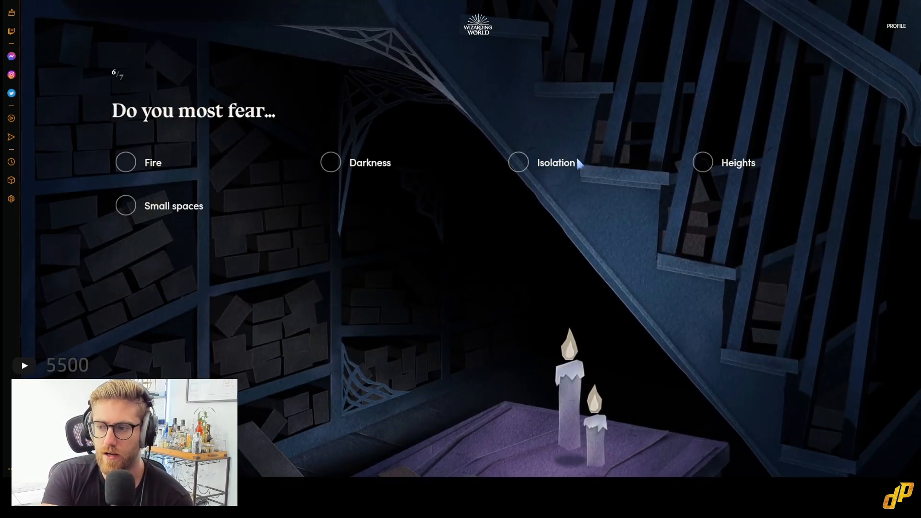
{"action": "mouse_move", "coordinate": [484, 169]}
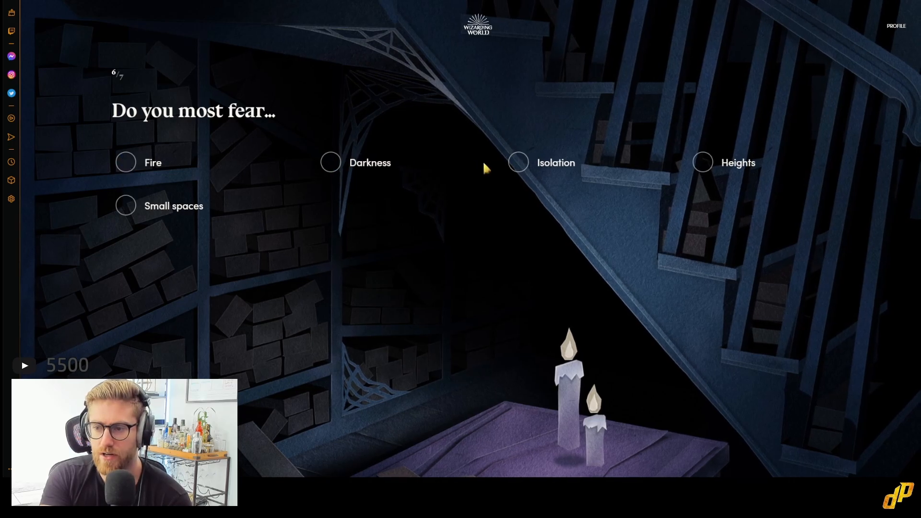
{"action": "mouse_move", "coordinate": [161, 211]}
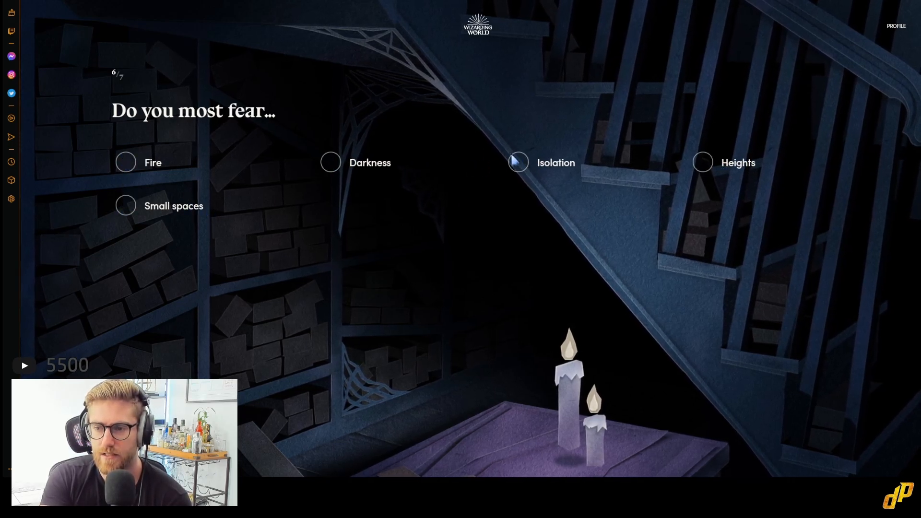
{"action": "mouse_move", "coordinate": [331, 164]}
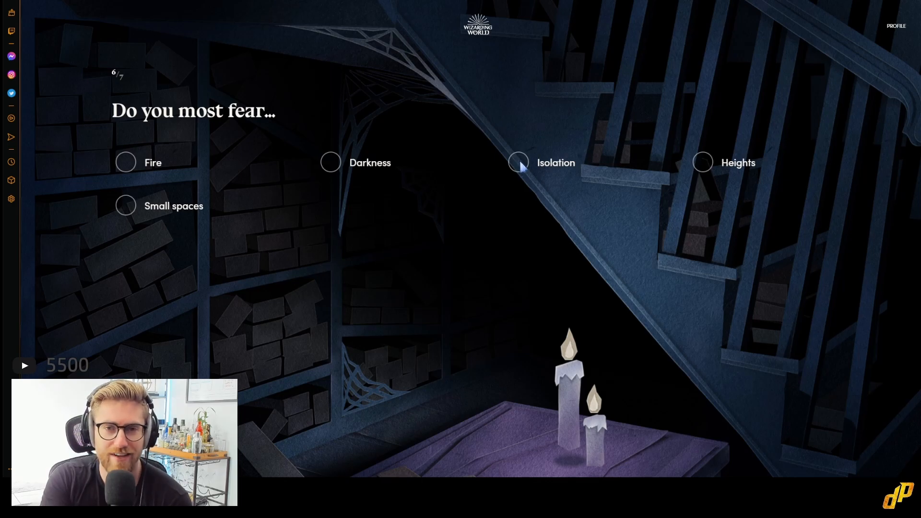
{"action": "mouse_move", "coordinate": [700, 170]}
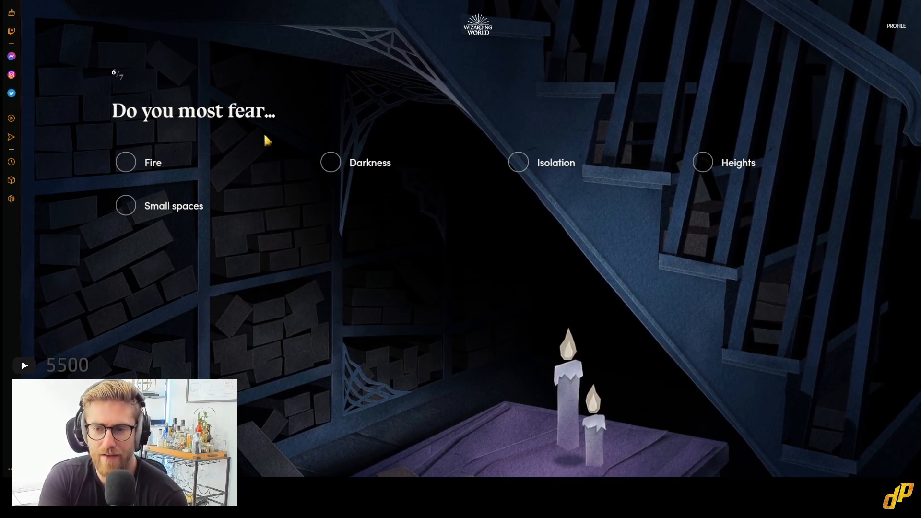
{"action": "mouse_move", "coordinate": [645, 158]}
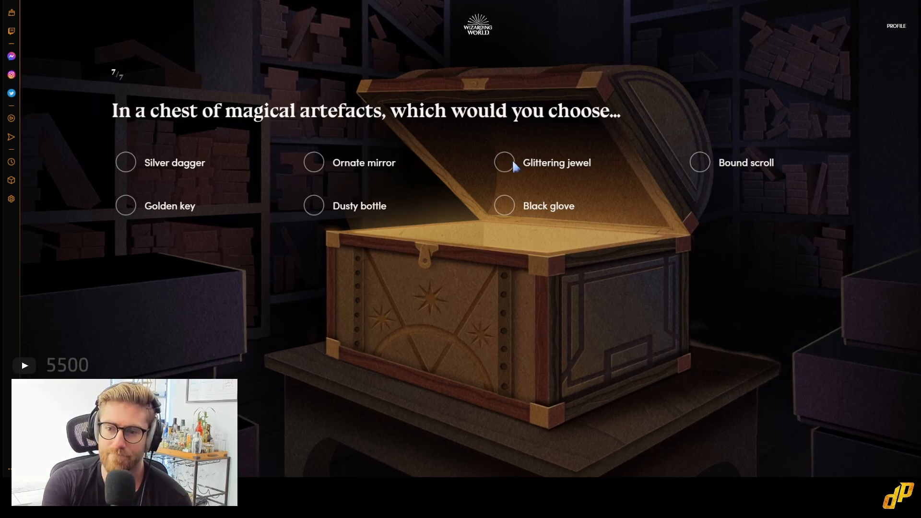
{"action": "mouse_move", "coordinate": [124, 163]}
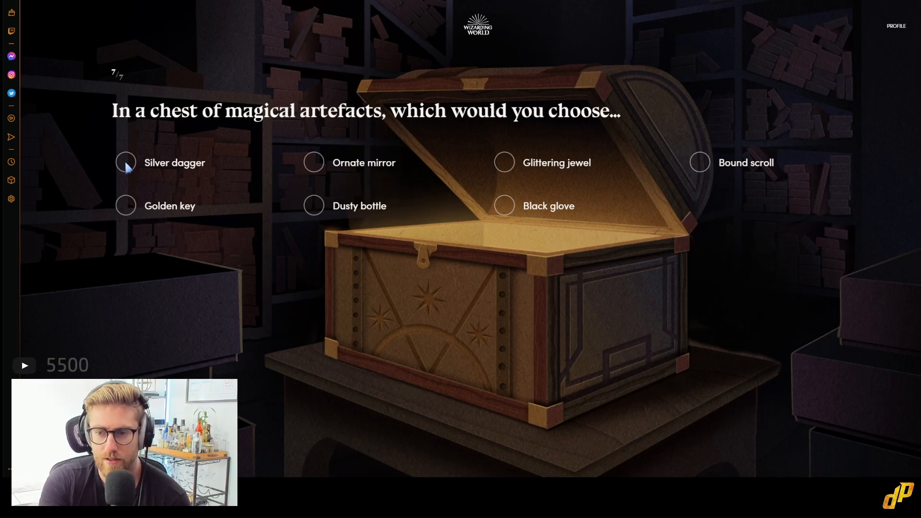
{"action": "mouse_move", "coordinate": [506, 166]}
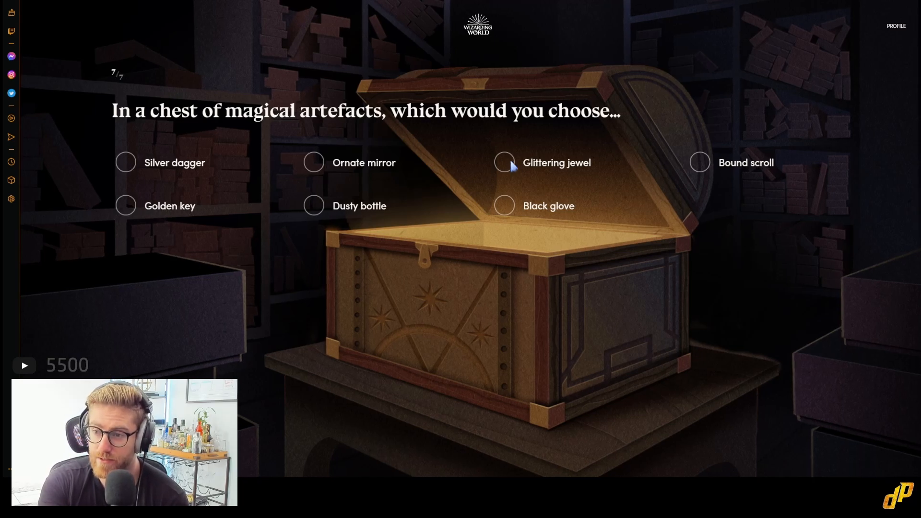
- Choose 'Glittering jewel' to finish the quiz and read through the Maple wood unicorn-core wand result
{"action": "left_click", "coordinate": [504, 162]}
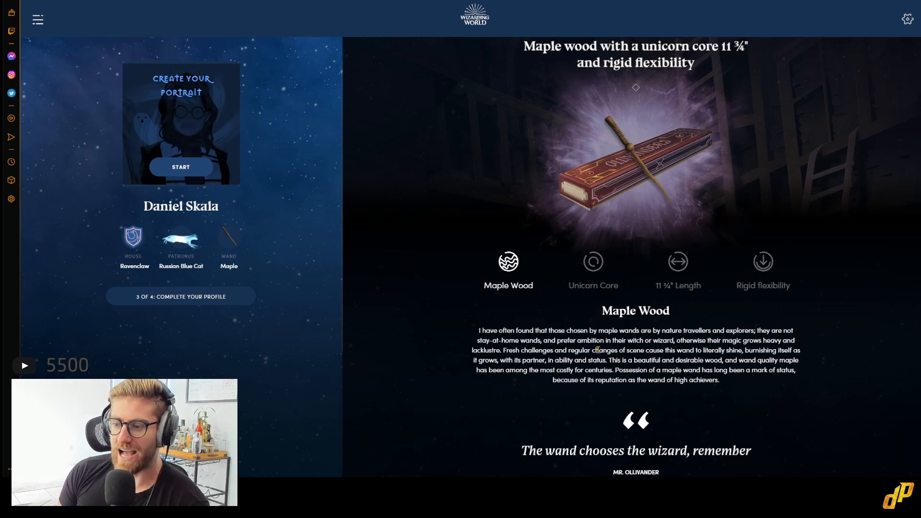
{"action": "scroll", "scroll_direction": "down", "scroll_amount": 3}
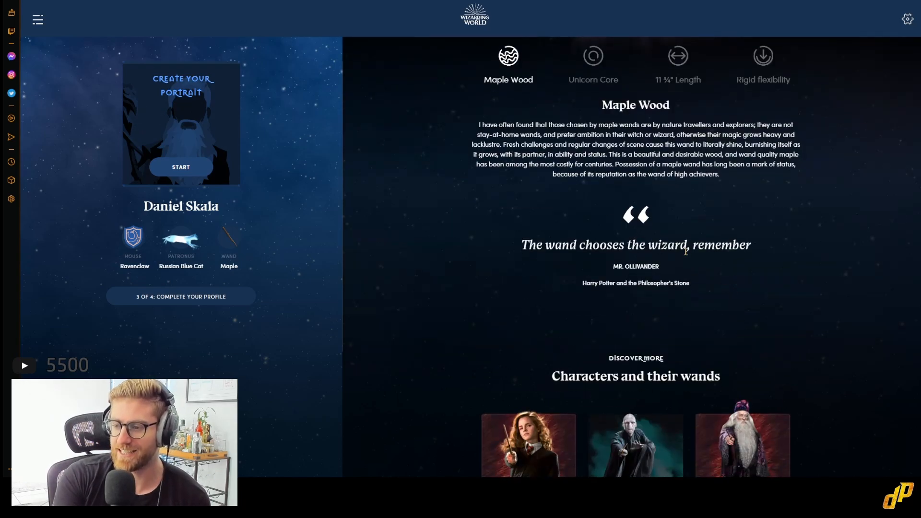
{"action": "scroll", "scroll_direction": "down", "scroll_amount": 3}
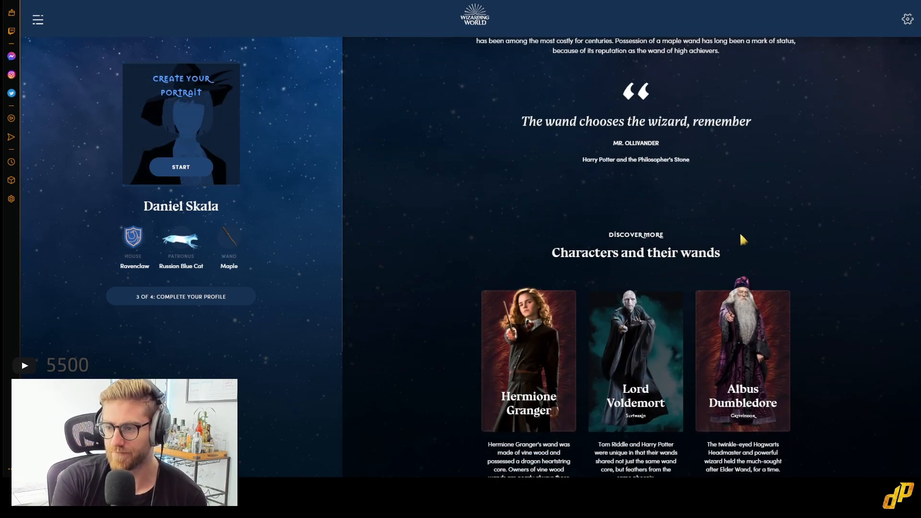
{"action": "scroll", "scroll_direction": "up", "scroll_amount": 3}
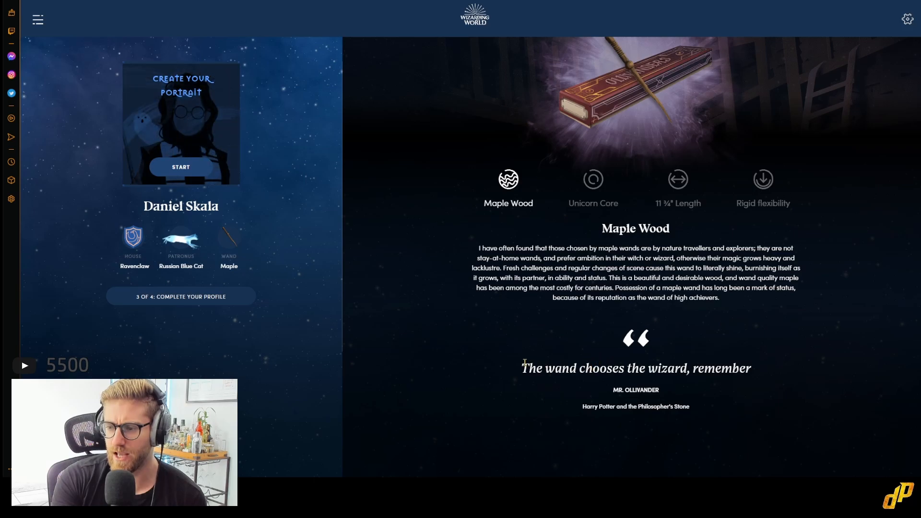